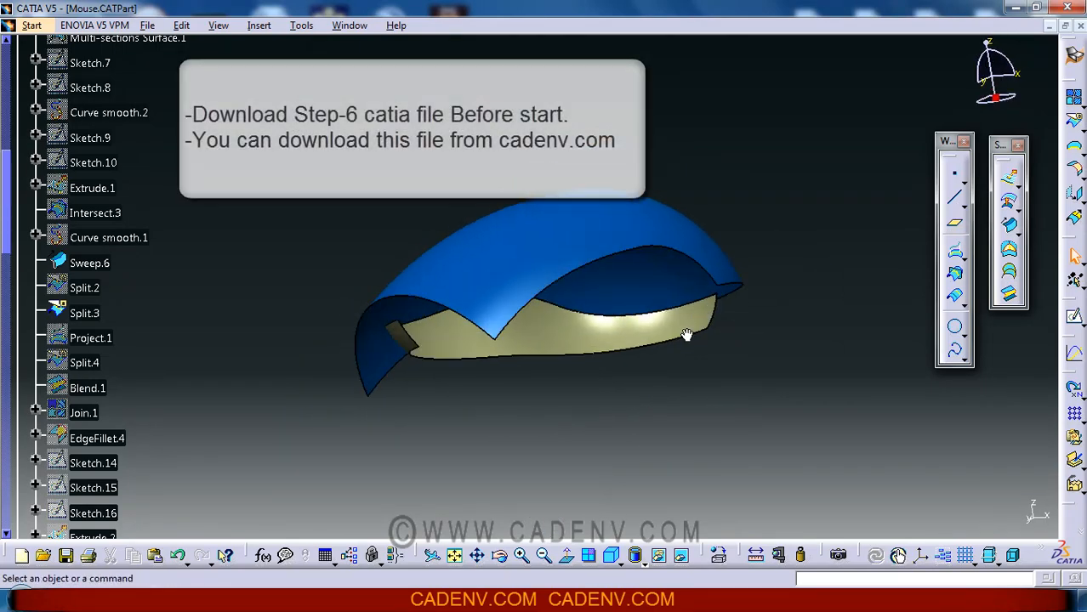
Orbit the mouse model and toggle Hide/Show on Split.3 and Split.2 in the tree
left_click(90, 263)
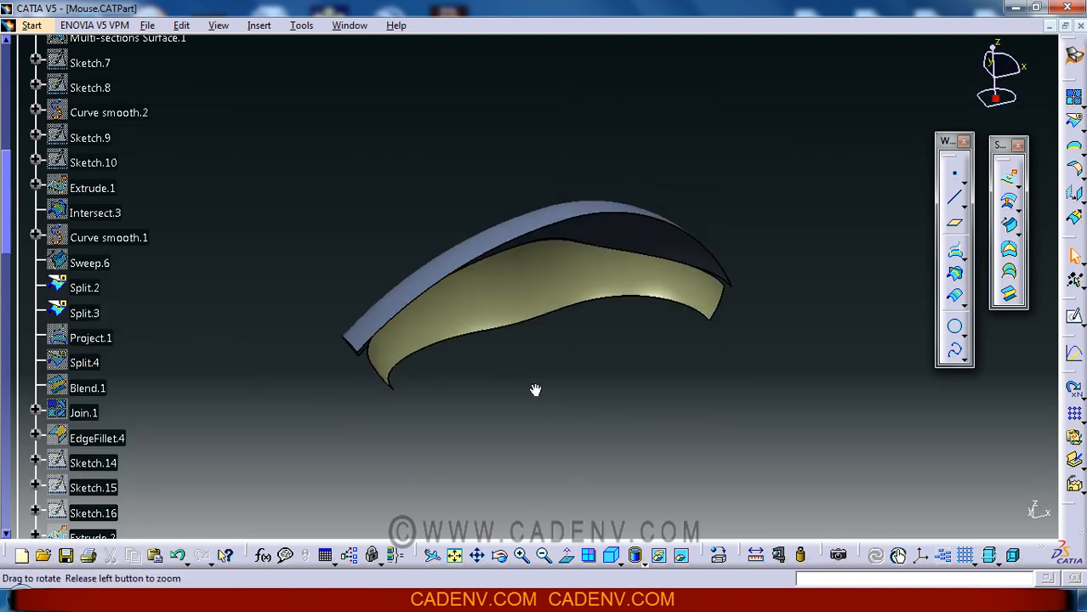
left_click_drag(536, 389, 442, 252)
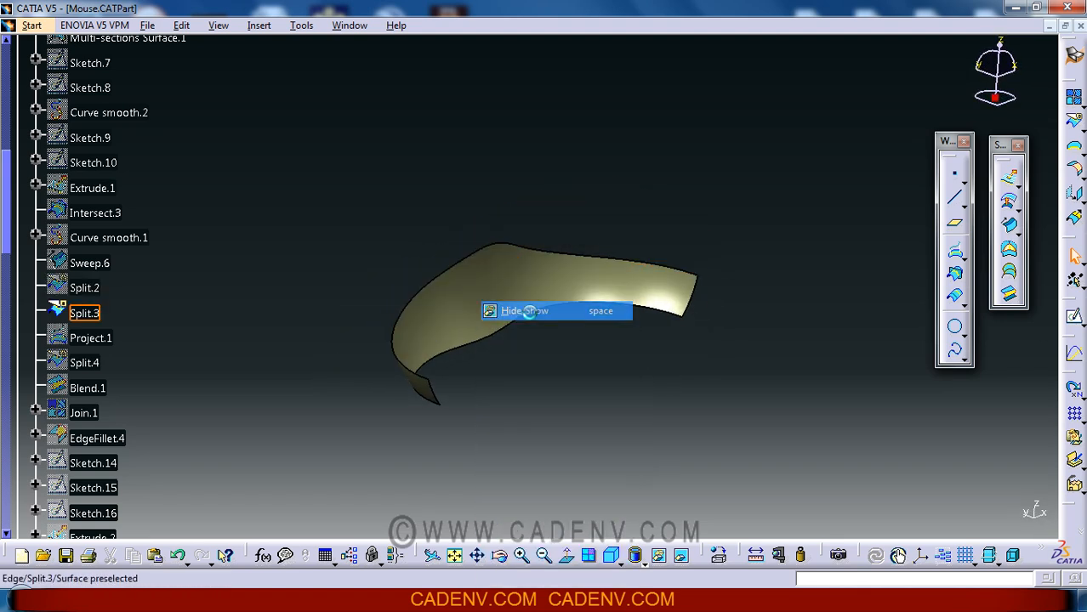
right_click(84, 287)
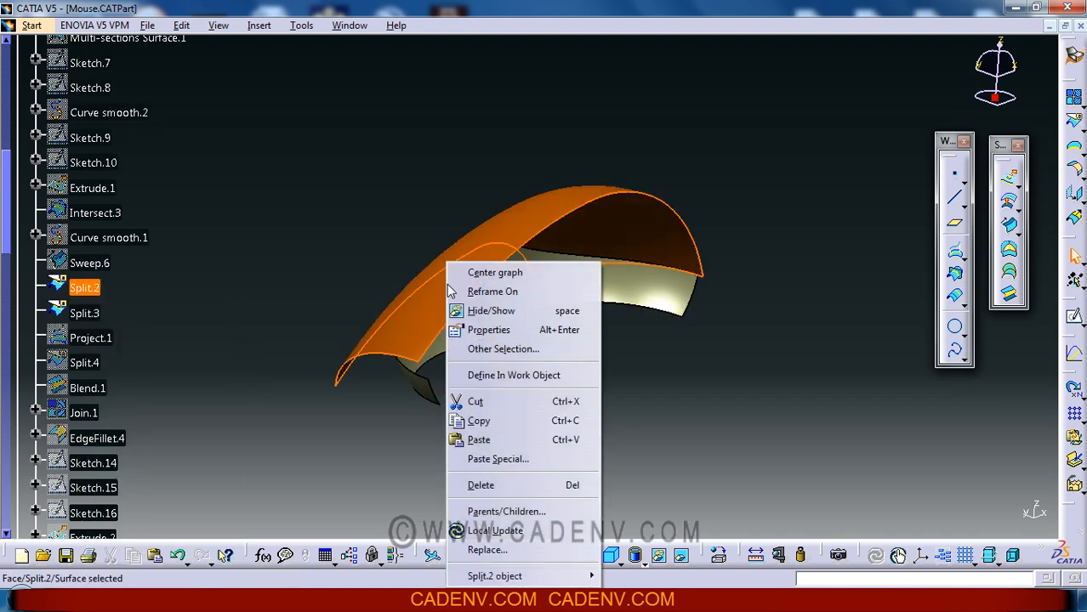
left_click(204, 289)
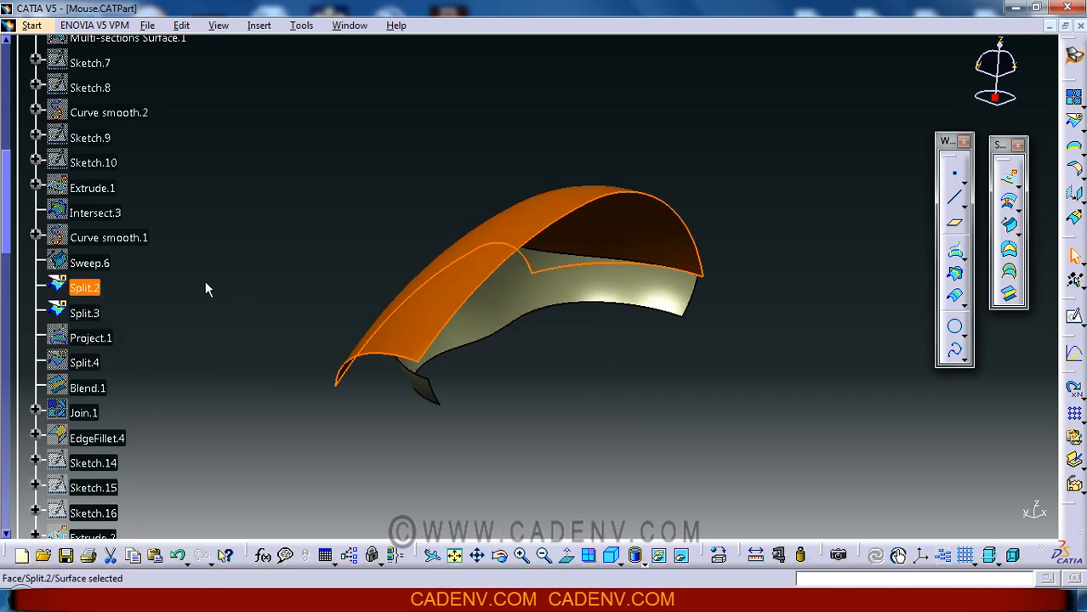
double_click(83, 287)
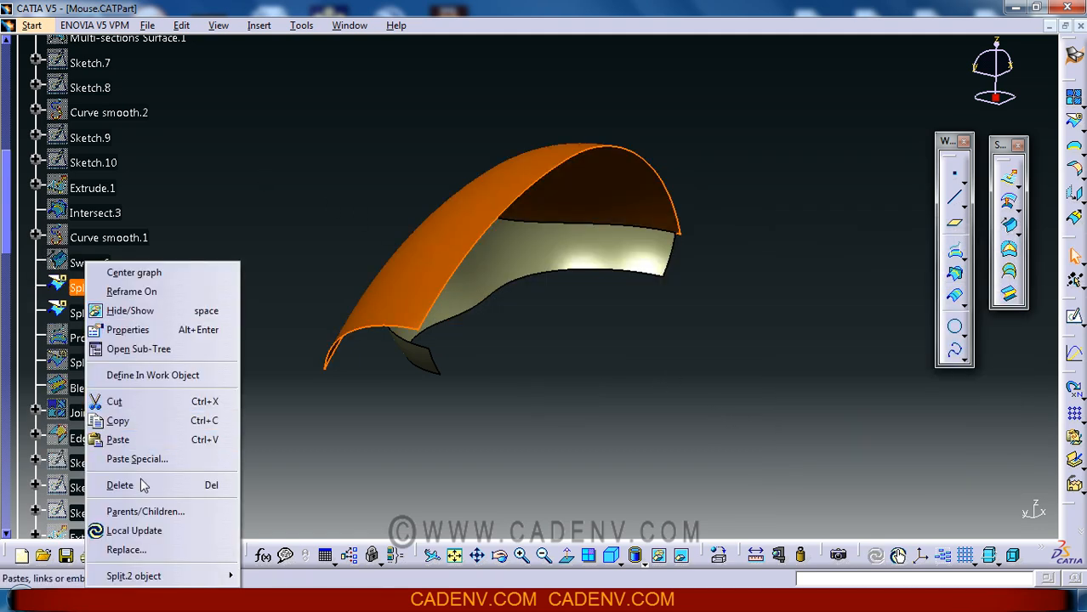
Review Split.2's Parents/Children graph (Sweep.6, zx plane) and show Sweep.6
left_click(146, 511)
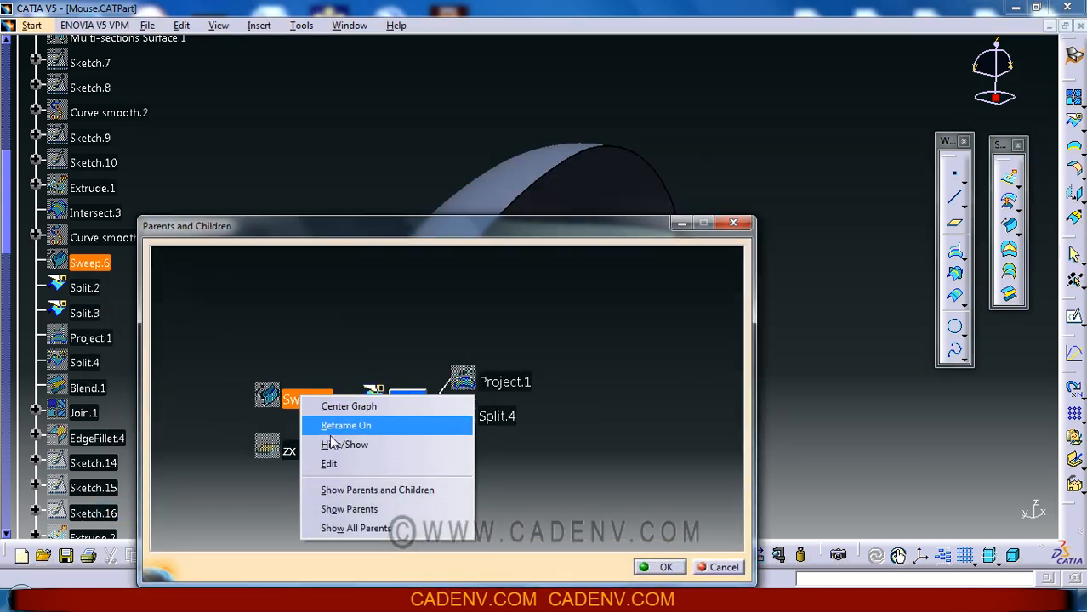
left_click(345, 425)
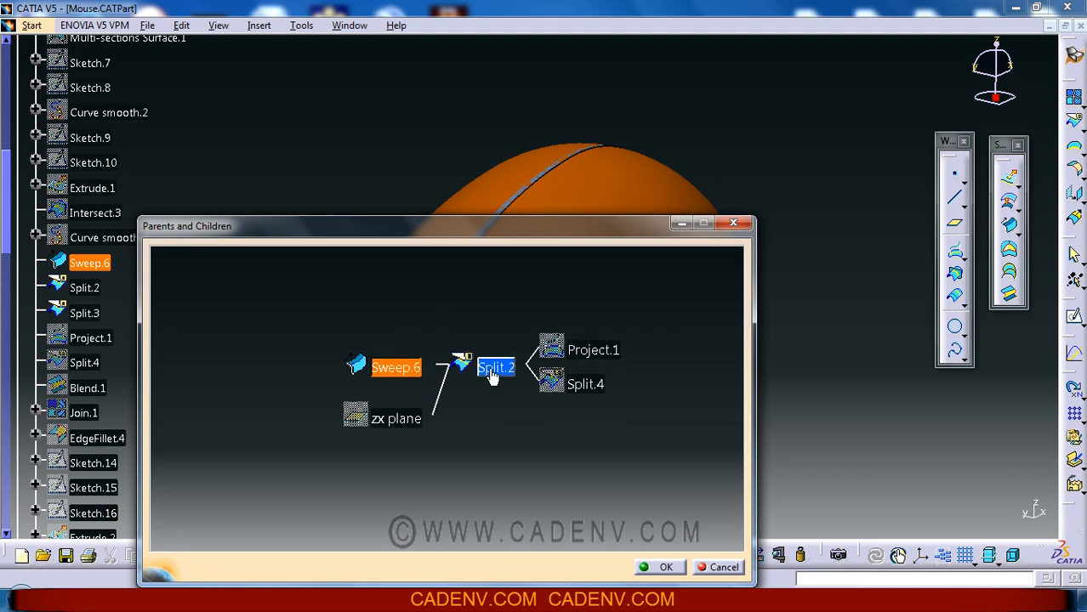
left_click(496, 366)
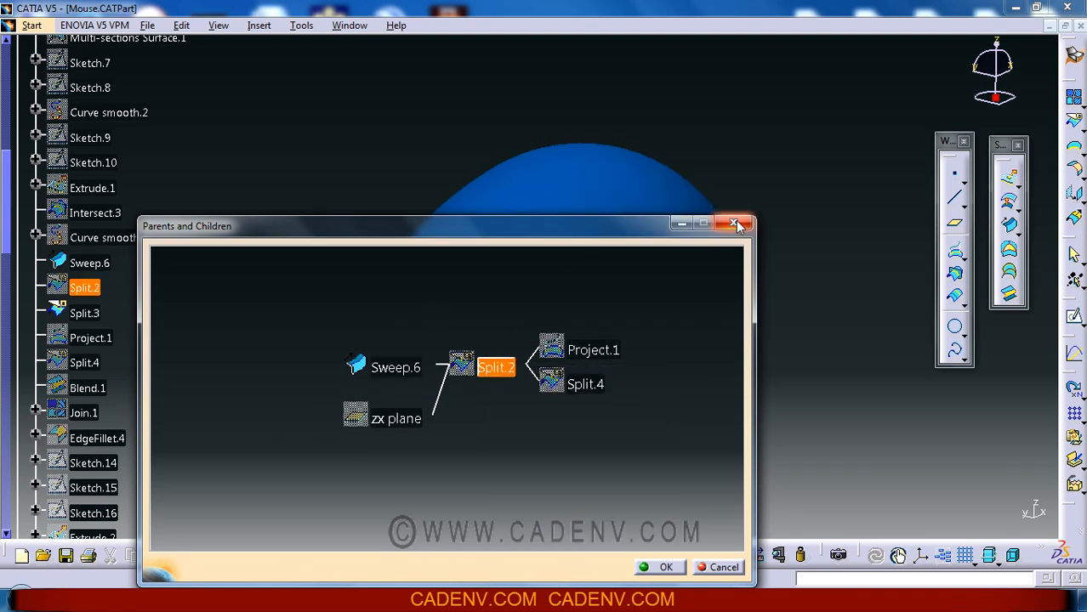
left_click(735, 223)
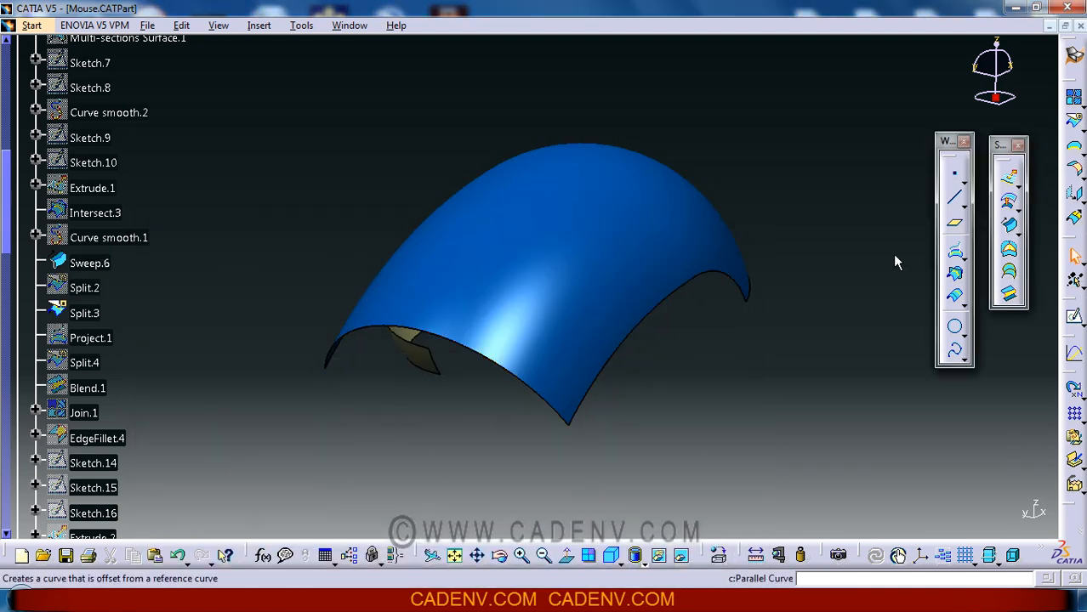
Detach the Insert > Operations toolbar and launch the Split command
left_click(259, 25)
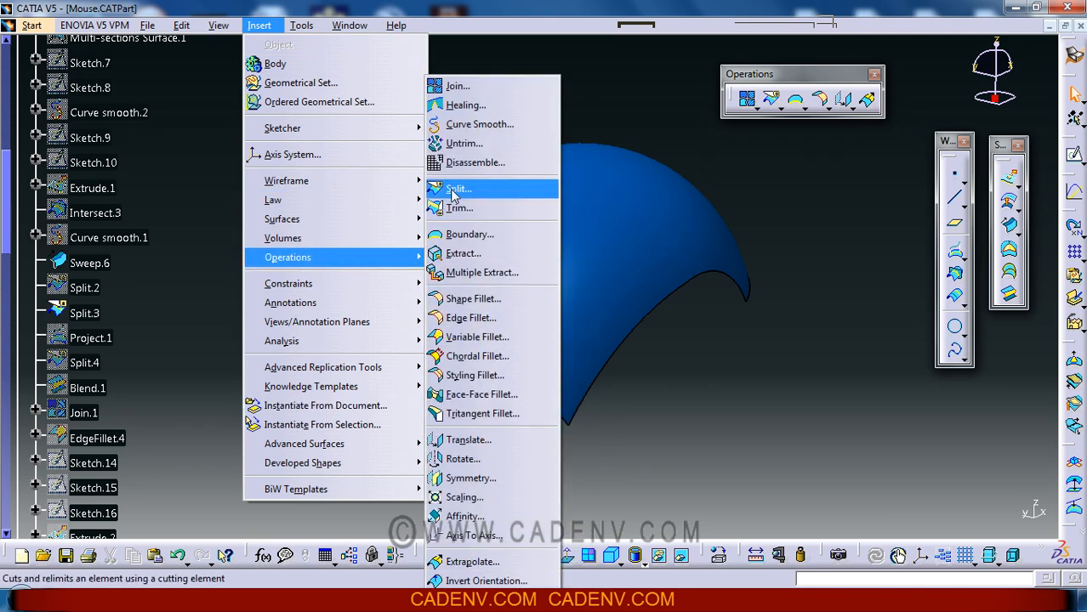
left_click(458, 187)
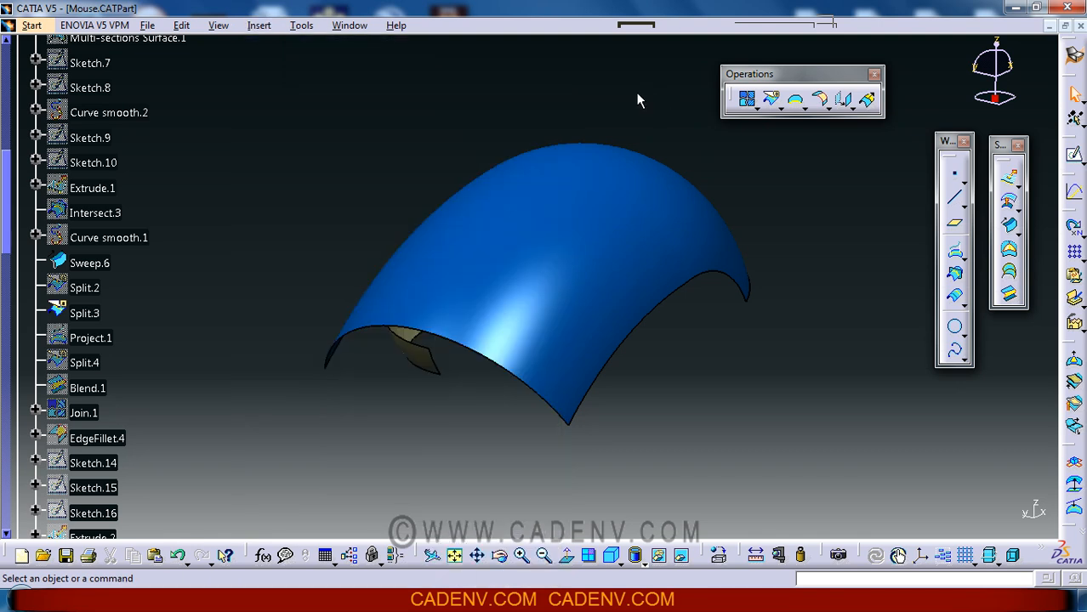
mouse_move(770, 102)
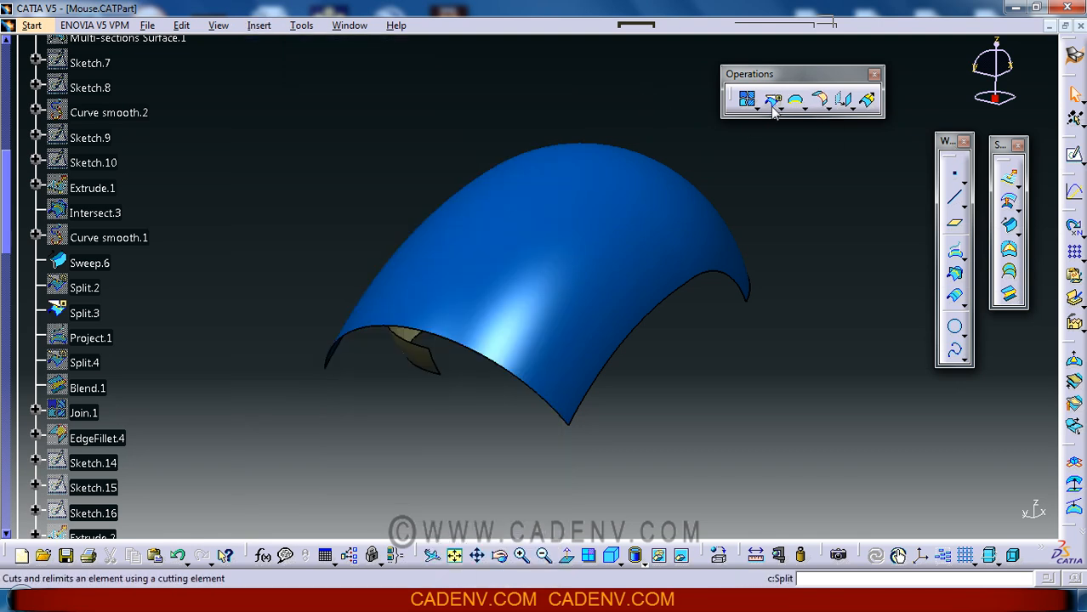
left_click(762, 96)
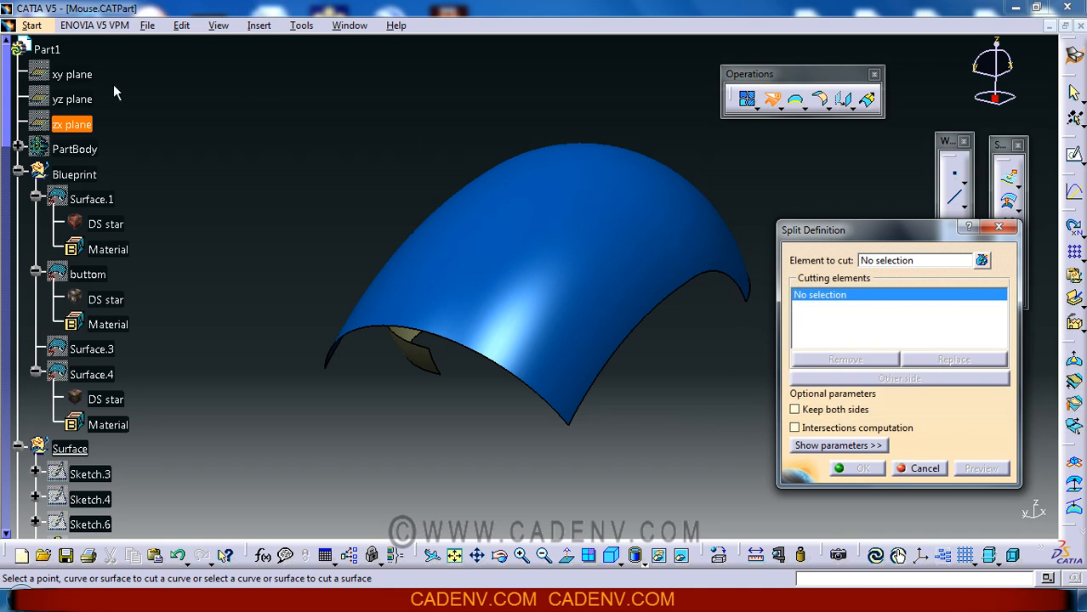
Preview Sweep.6 split by the zx plane, flip to the other side, then cancel
left_click(924, 469)
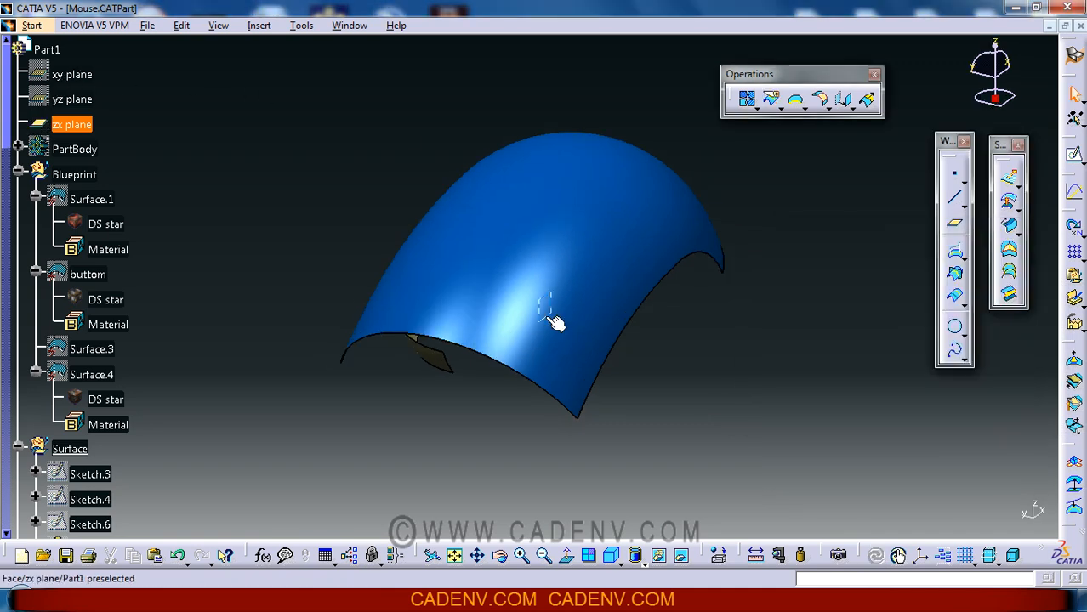
scroll("down", 3)
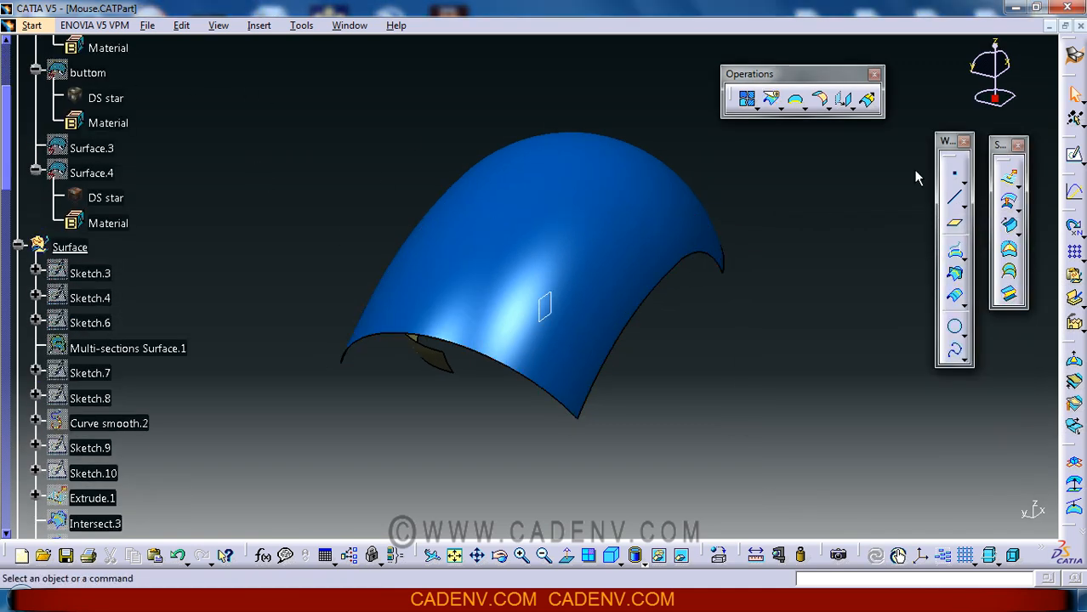
left_click(754, 100)
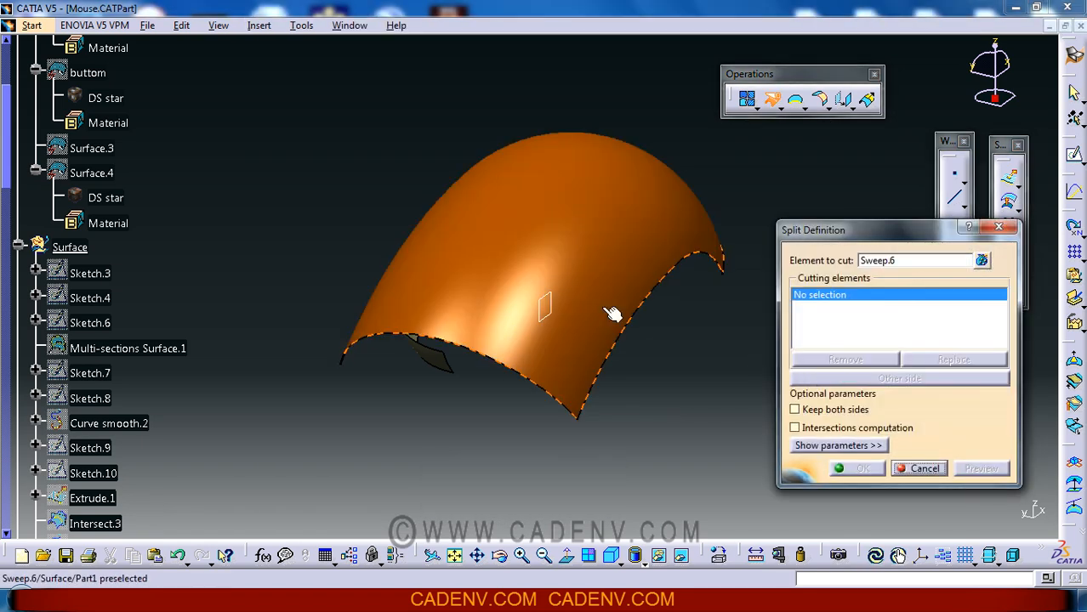
left_click(597, 363)
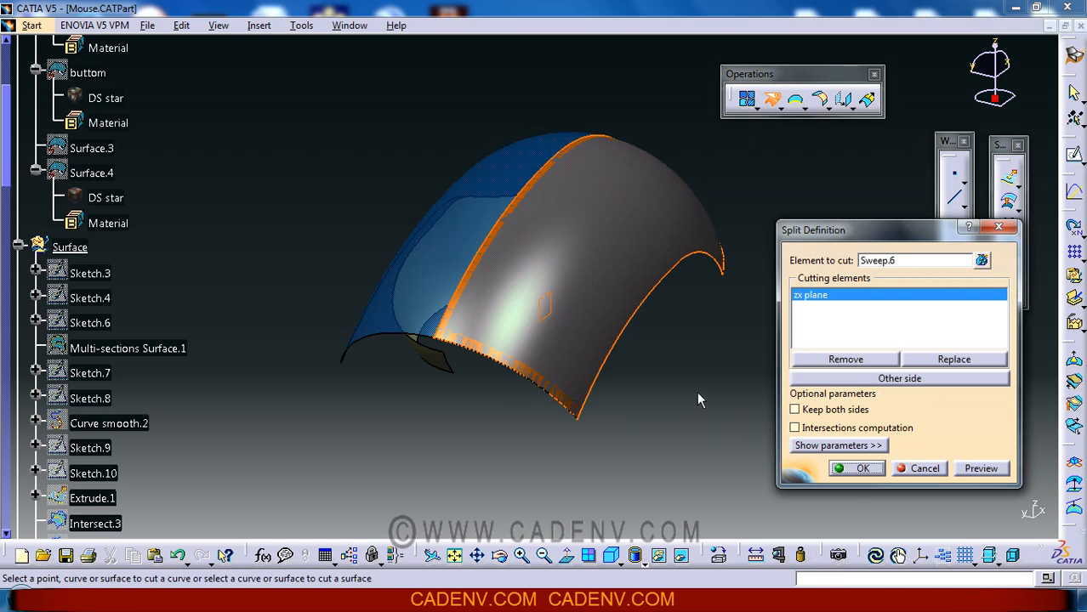
left_click_drag(700, 400, 469, 382)
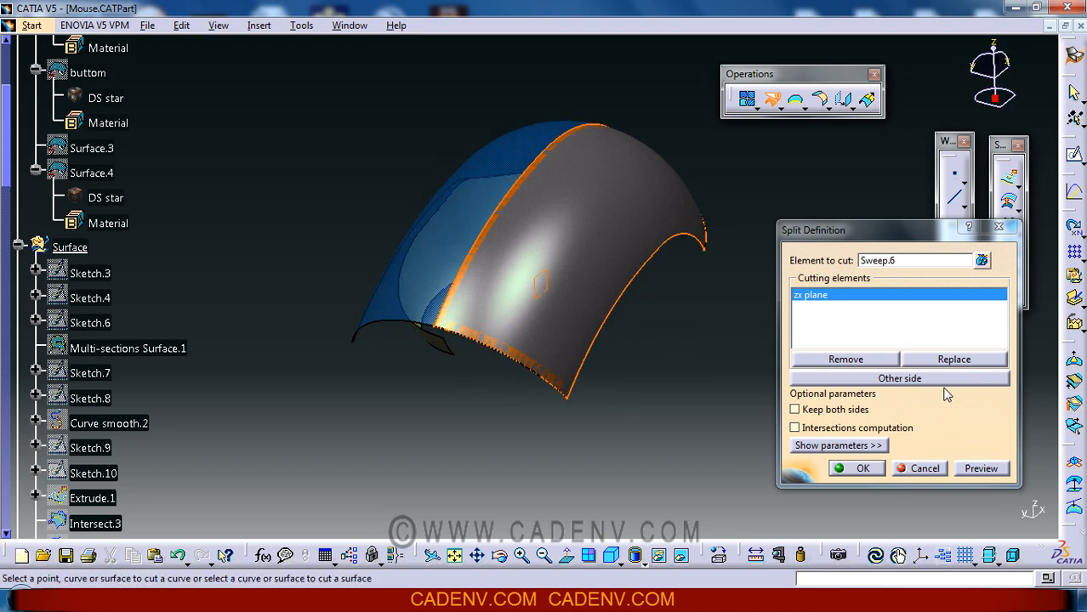
left_click(899, 378)
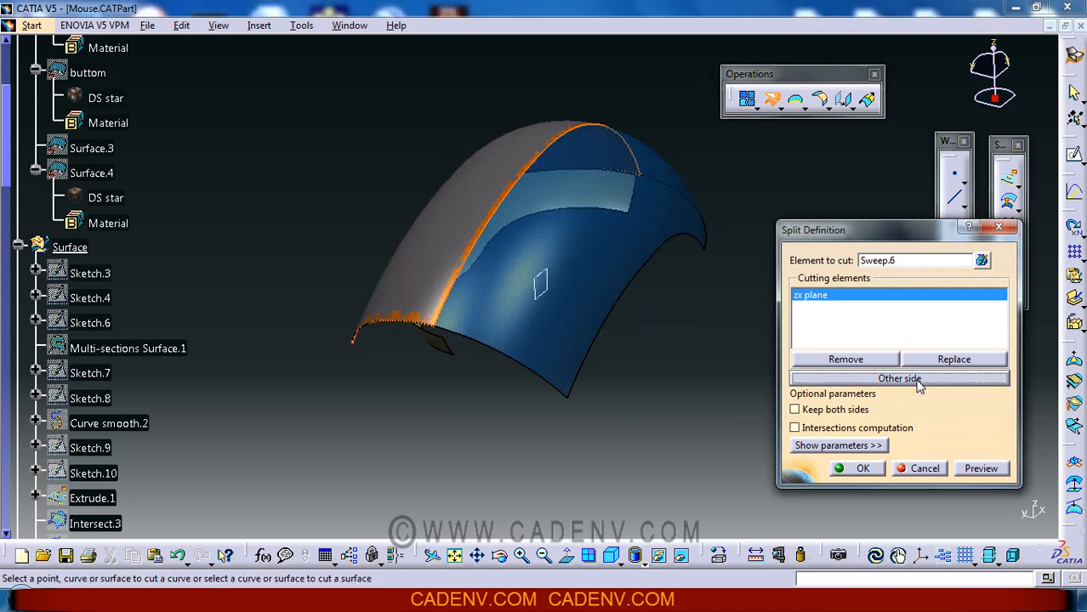
left_click(899, 379)
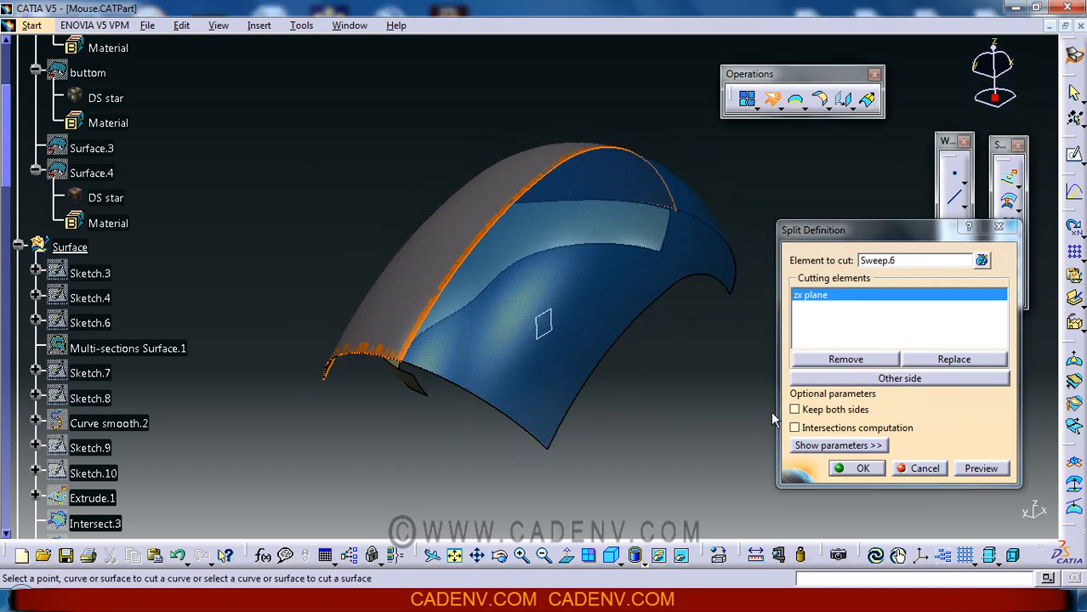
left_click(794, 409)
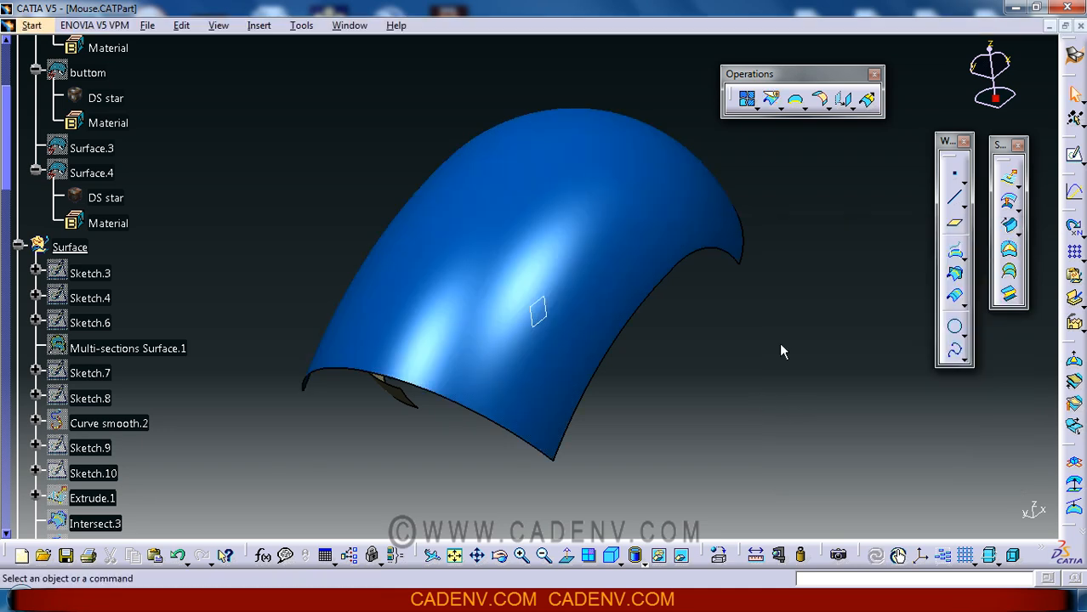
mouse_move(617, 259)
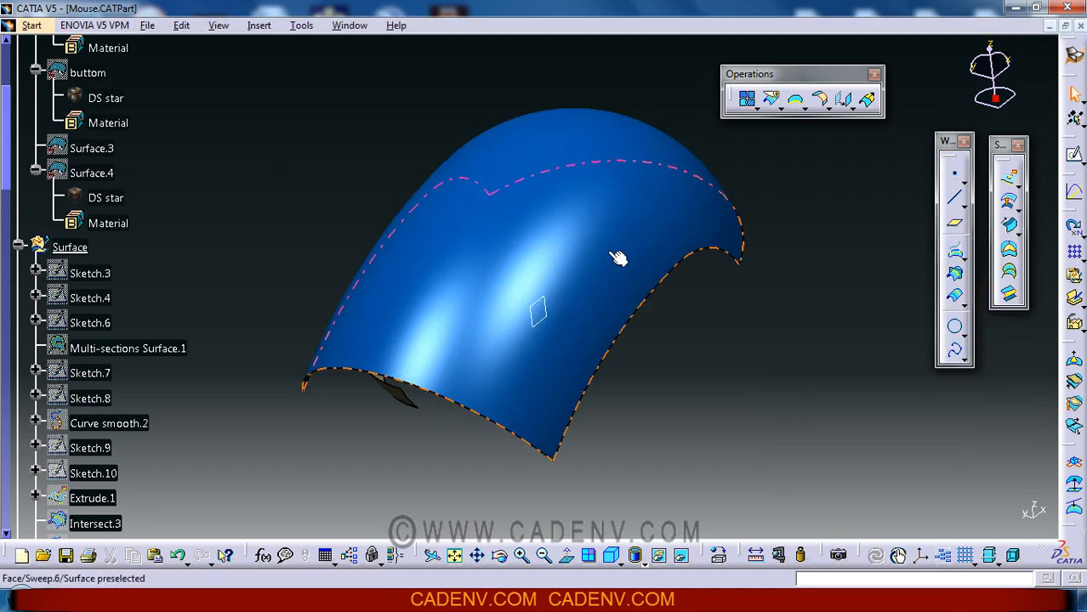
Check the parents and children of Sweep.6
right_click(615, 258)
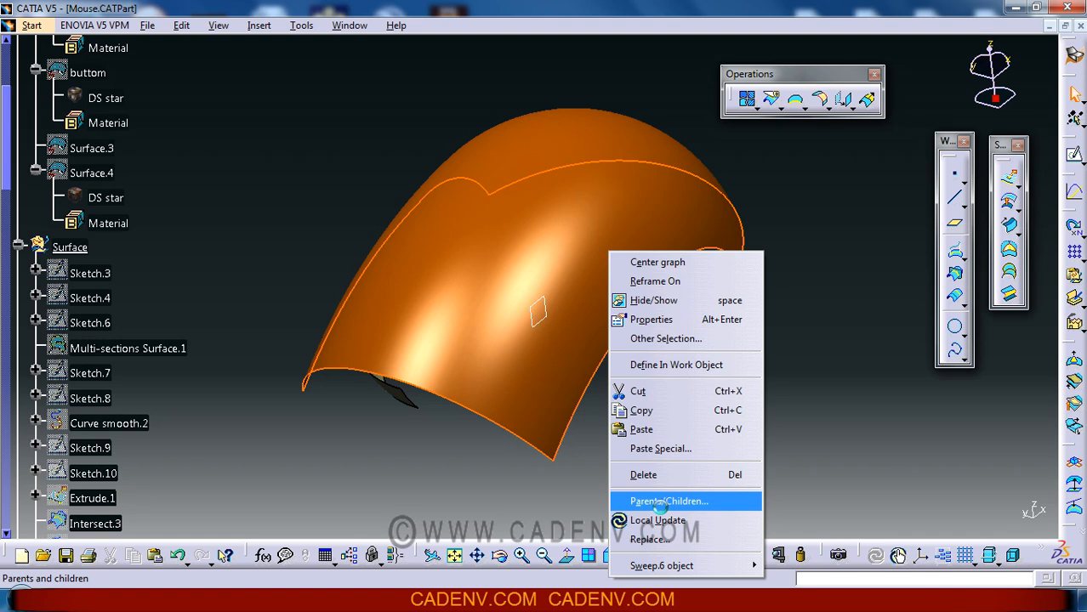
left_click(669, 501)
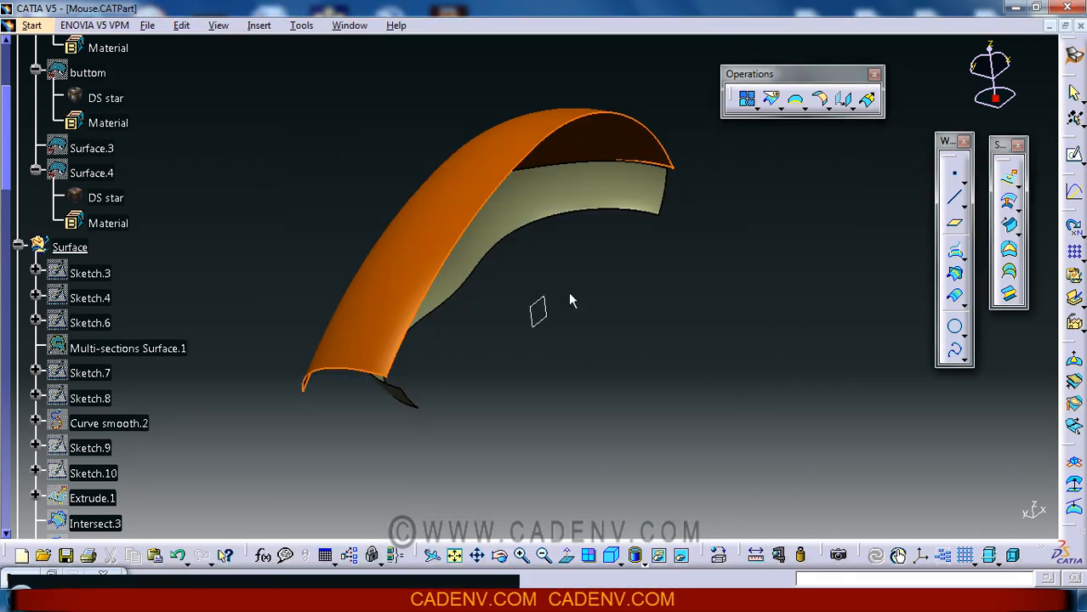
right_click(84, 295)
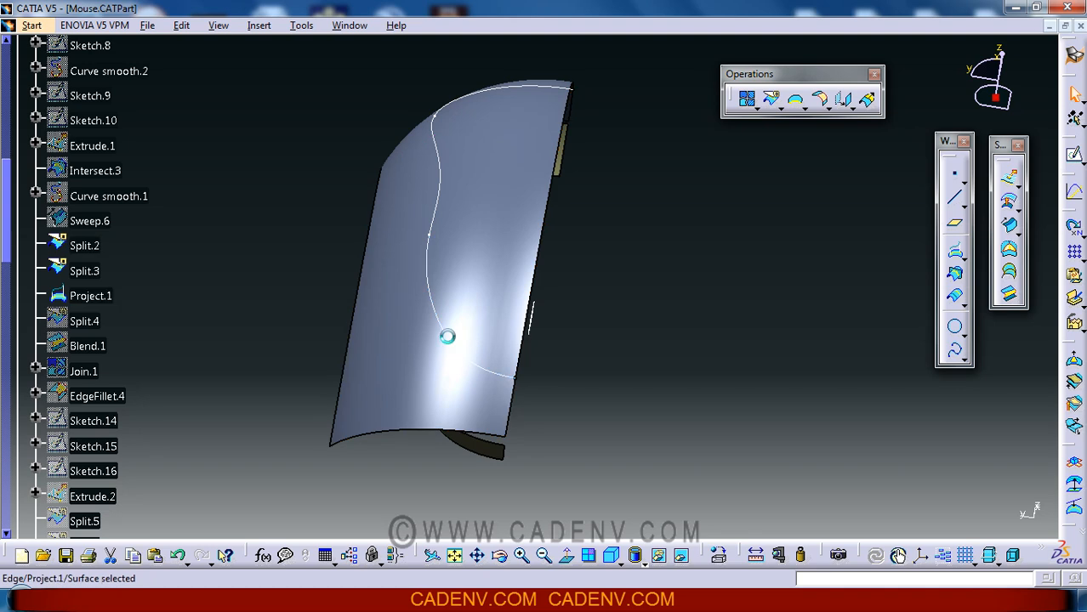
Orbit the model, select Sketch.3, and scroll the tree to Split.2 and Project
left_click_drag(446, 337, 611, 366)
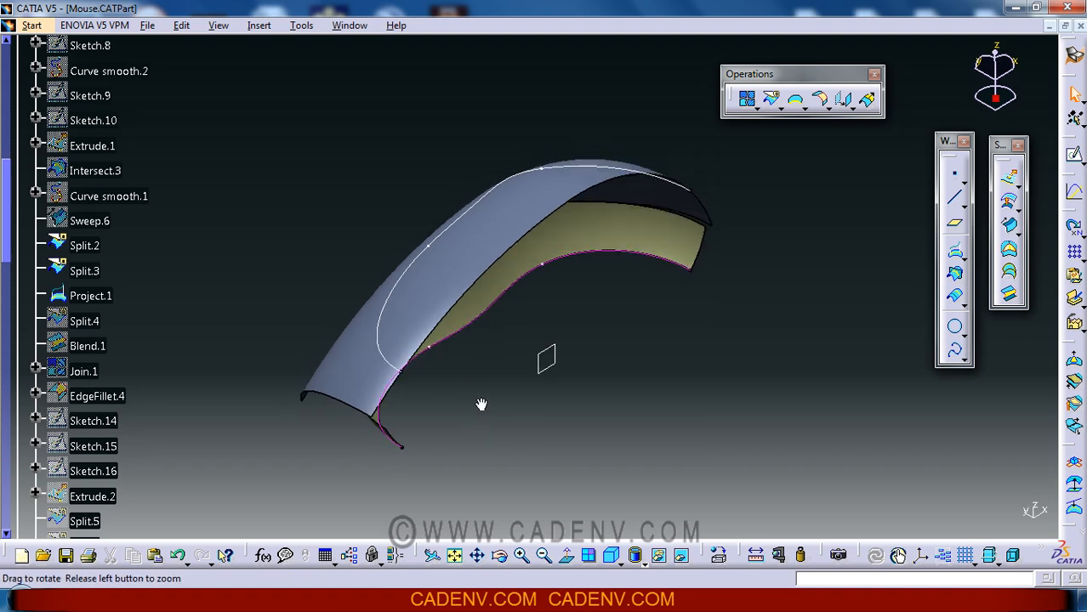
left_click_drag(482, 403, 496, 395)
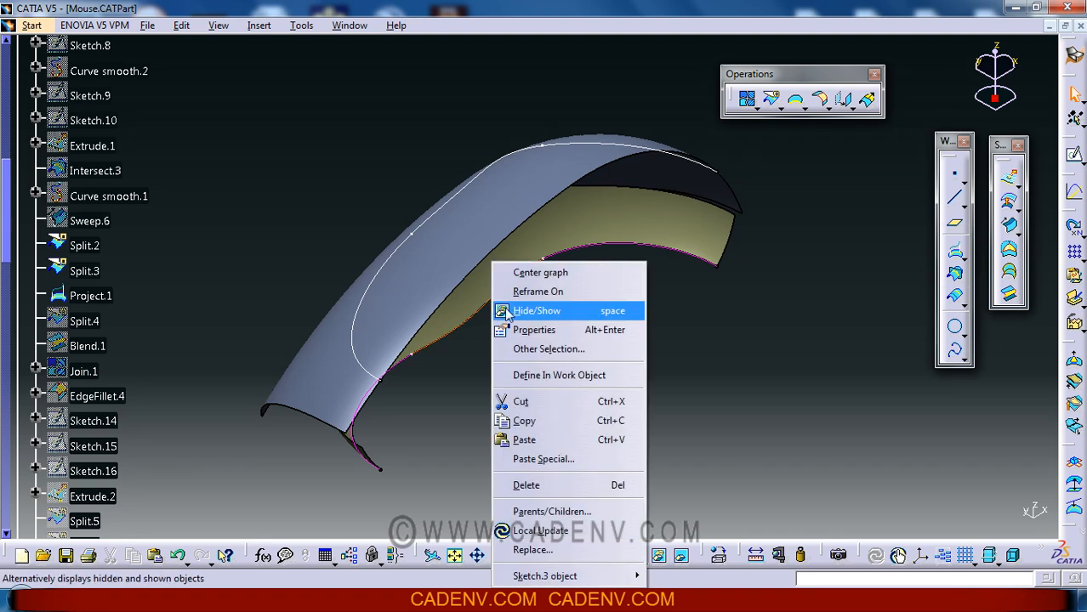
left_click(536, 311)
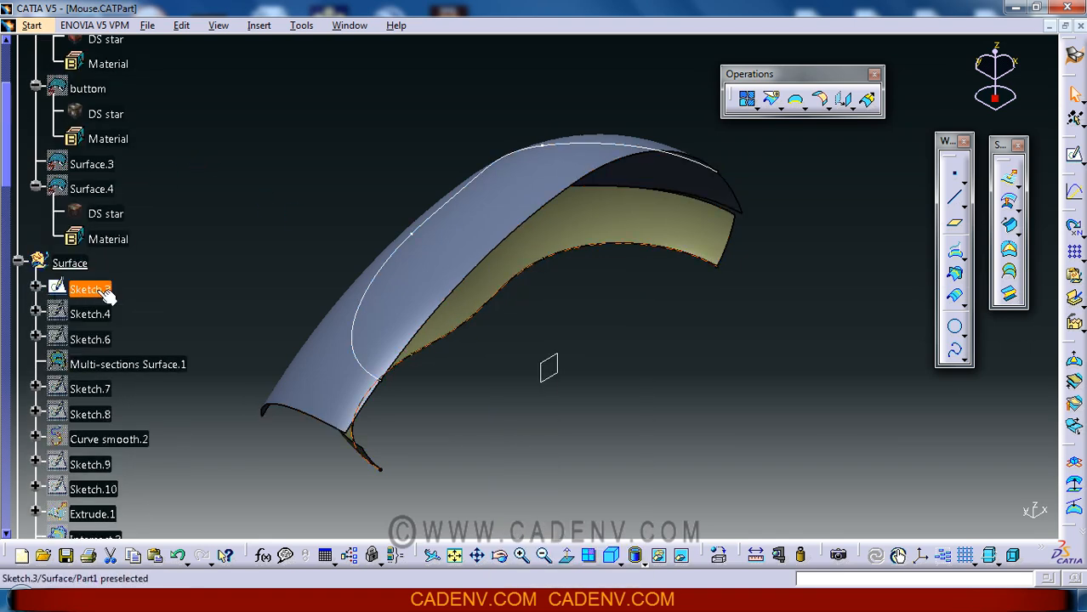
left_click(90, 289)
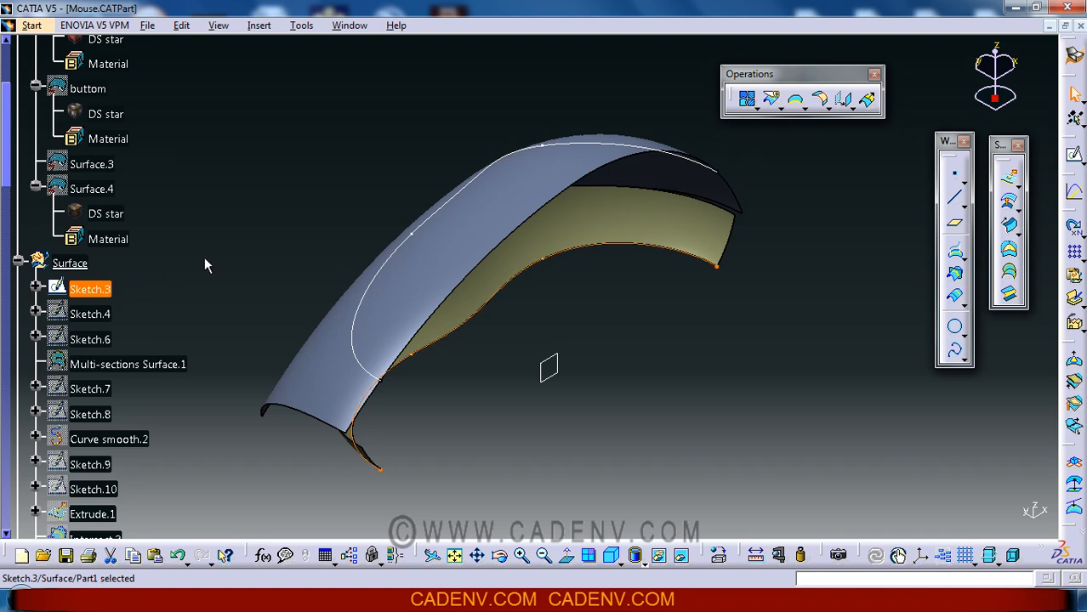
mouse_move(218, 270)
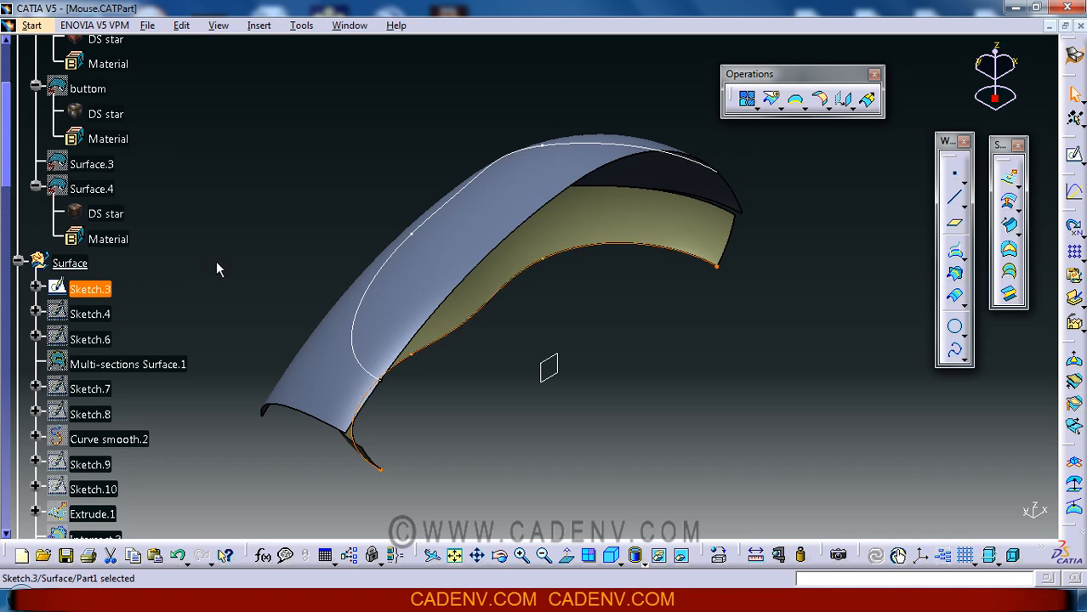
scroll("down", 3)
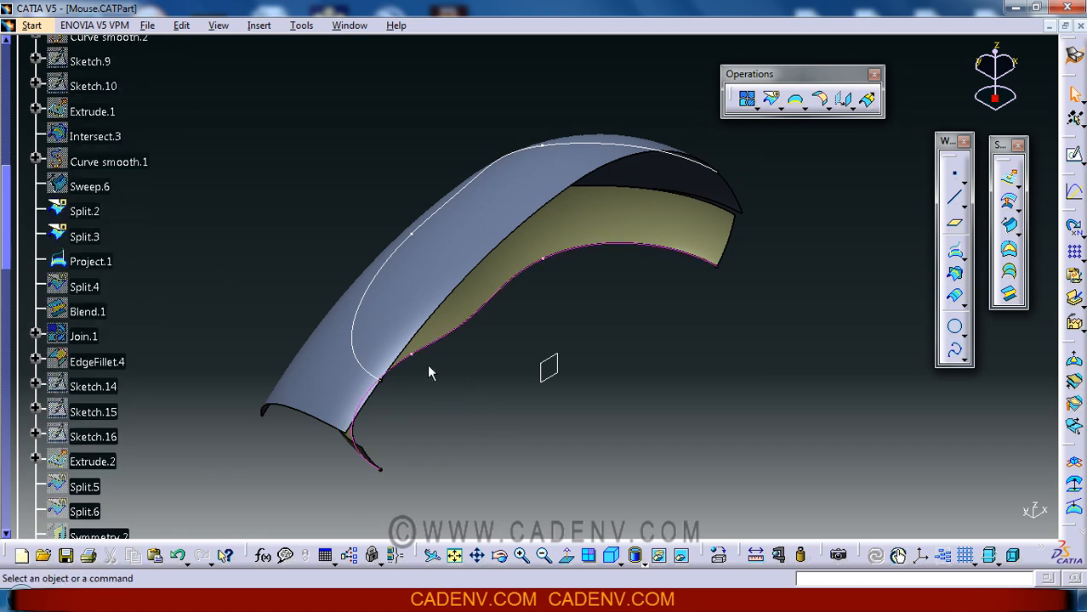
mouse_move(363, 353)
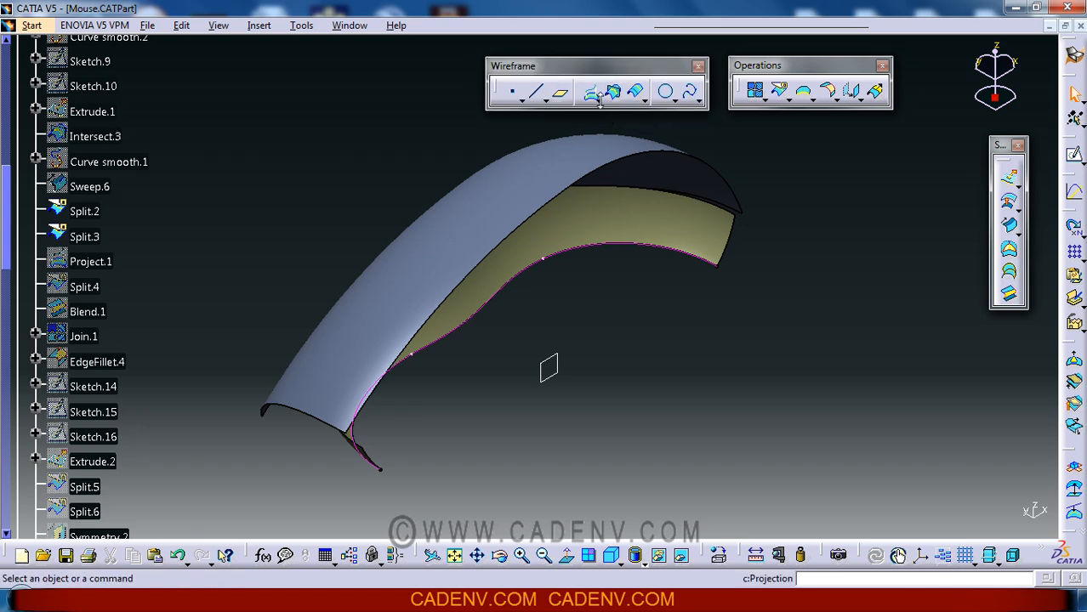
Create Project.1, projecting Sketch.3 onto Split.2 along Z Component, and inspect the curve
left_click(602, 92)
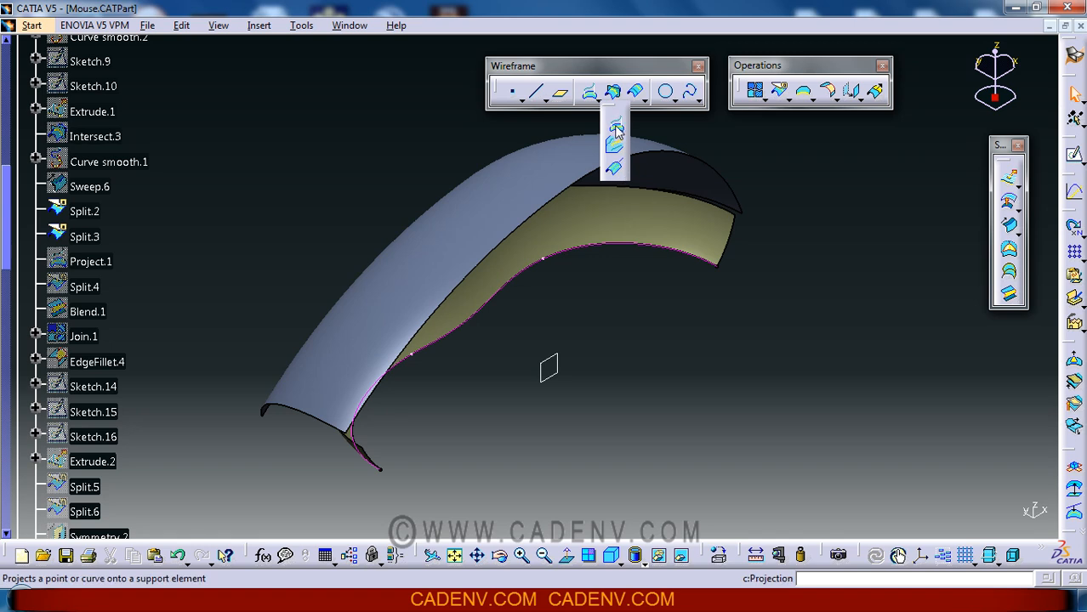
left_click(611, 133)
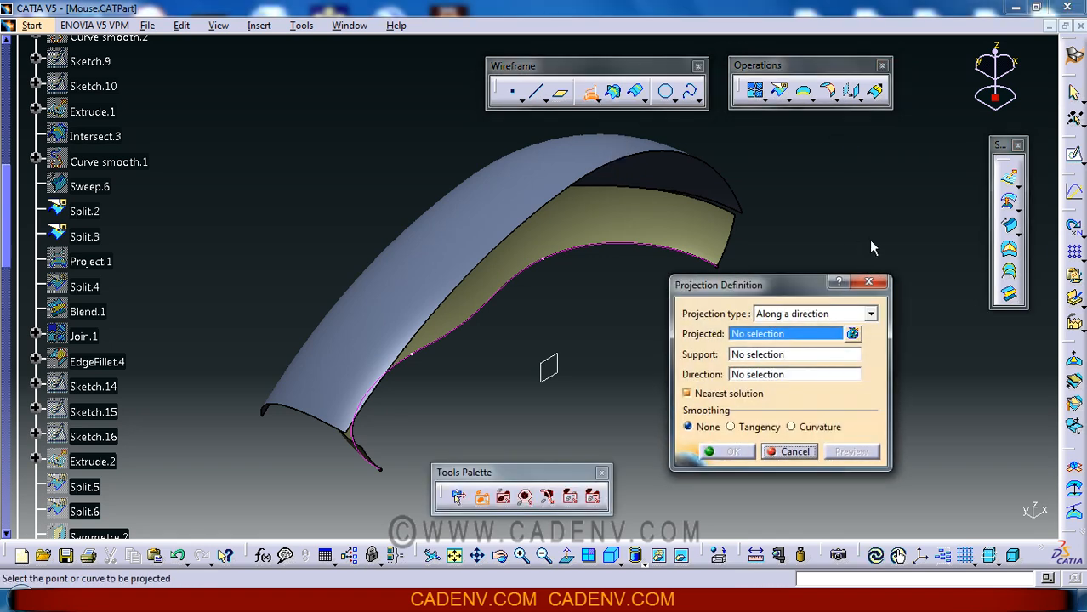
left_click_drag(719, 285, 764, 278)
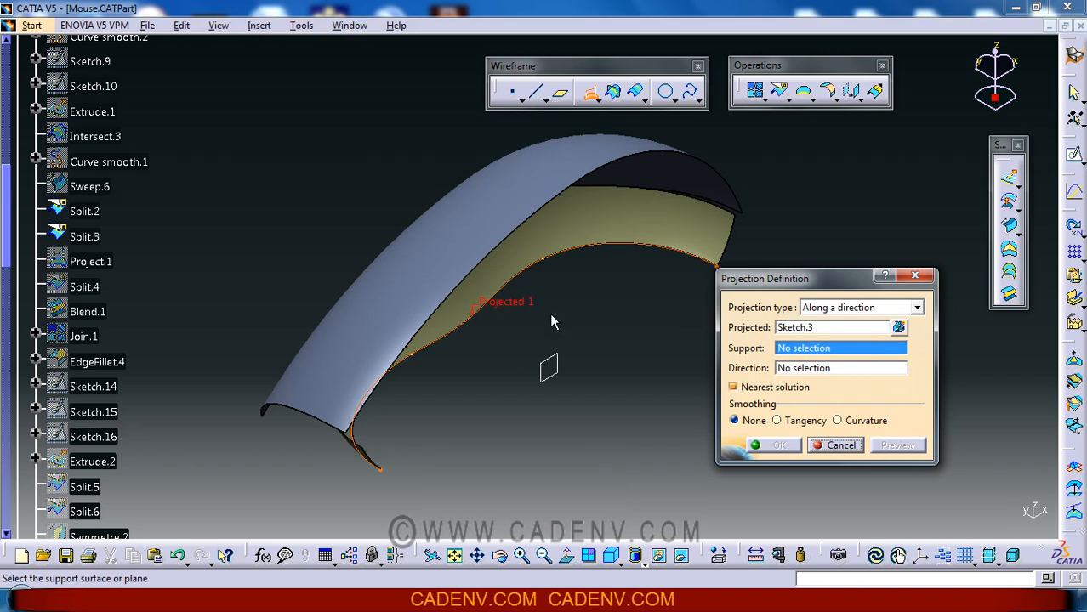
mouse_move(177, 139)
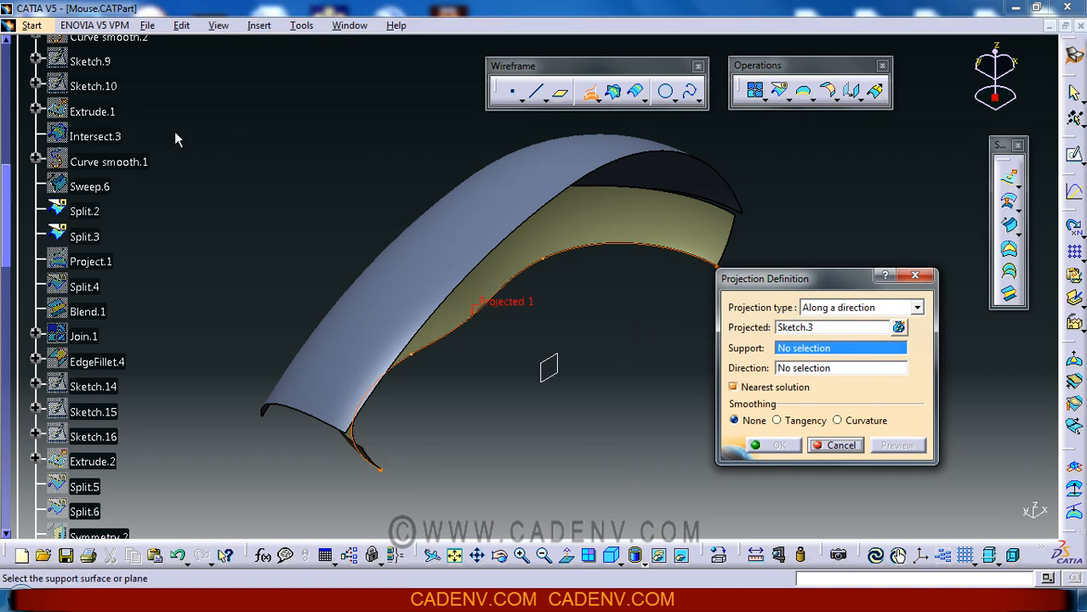
right_click(840, 368)
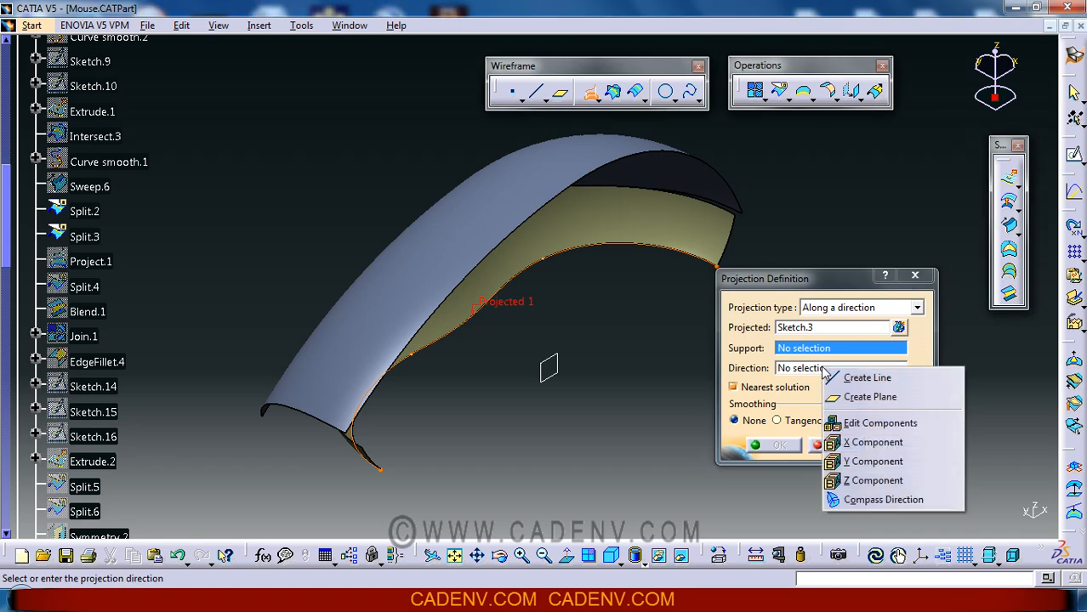
mouse_move(869, 396)
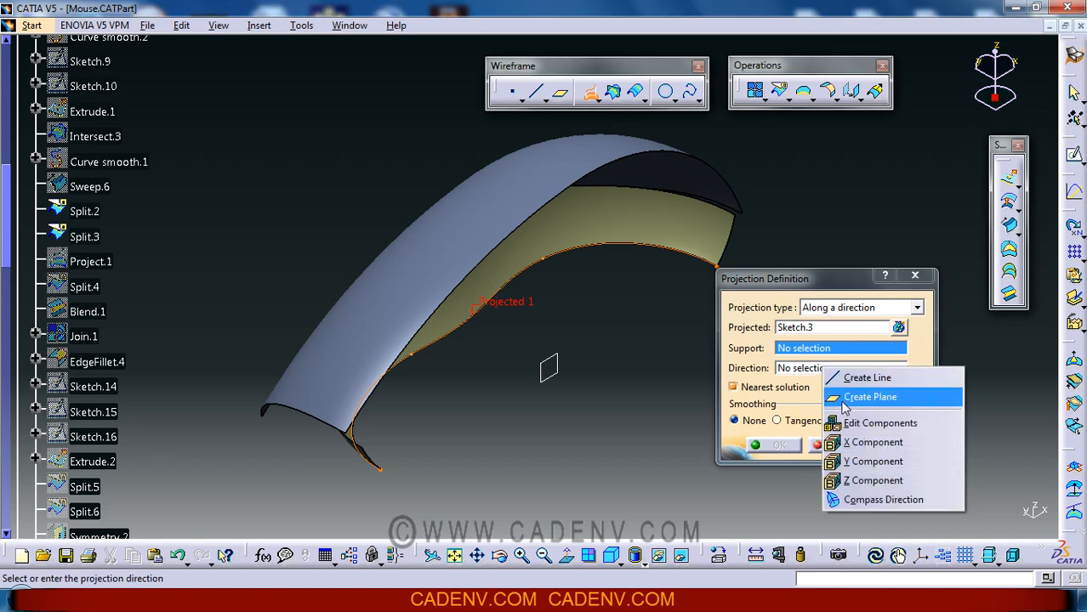
mouse_move(873, 460)
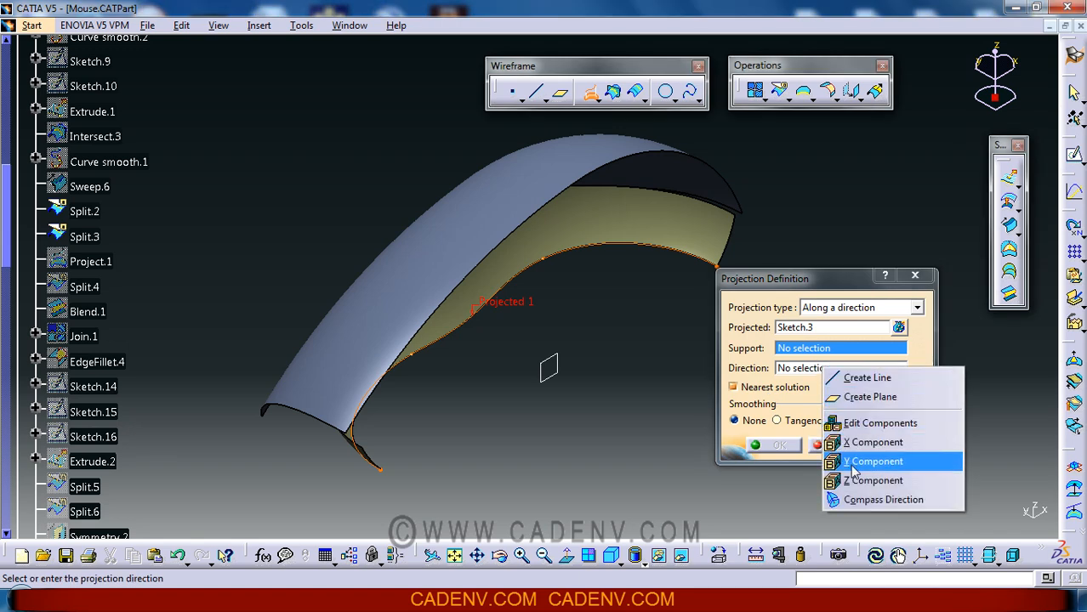
left_click(872, 480)
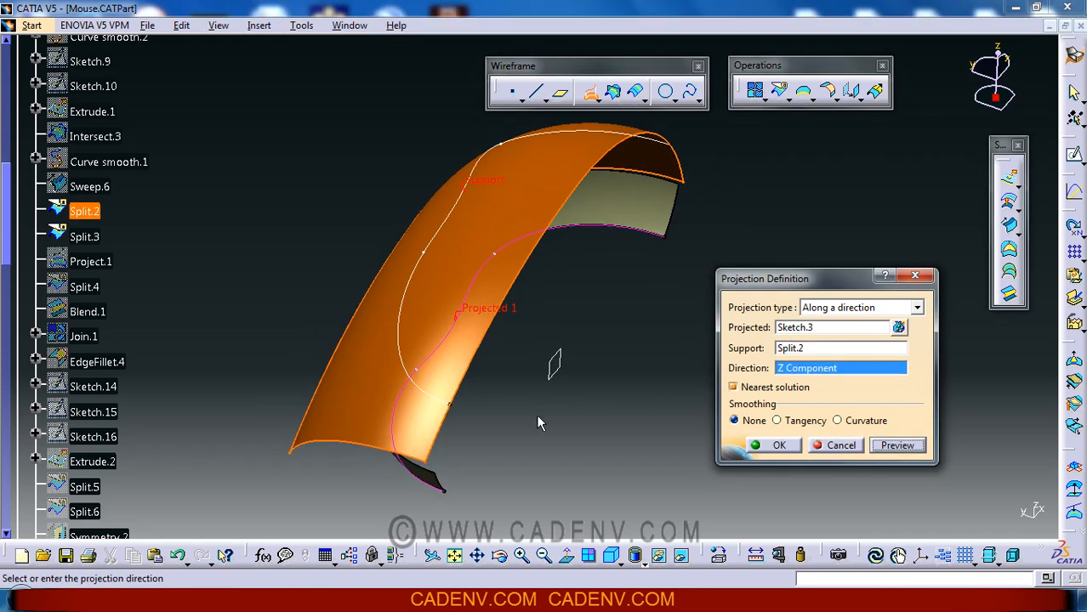
left_click_drag(539, 424, 529, 369)
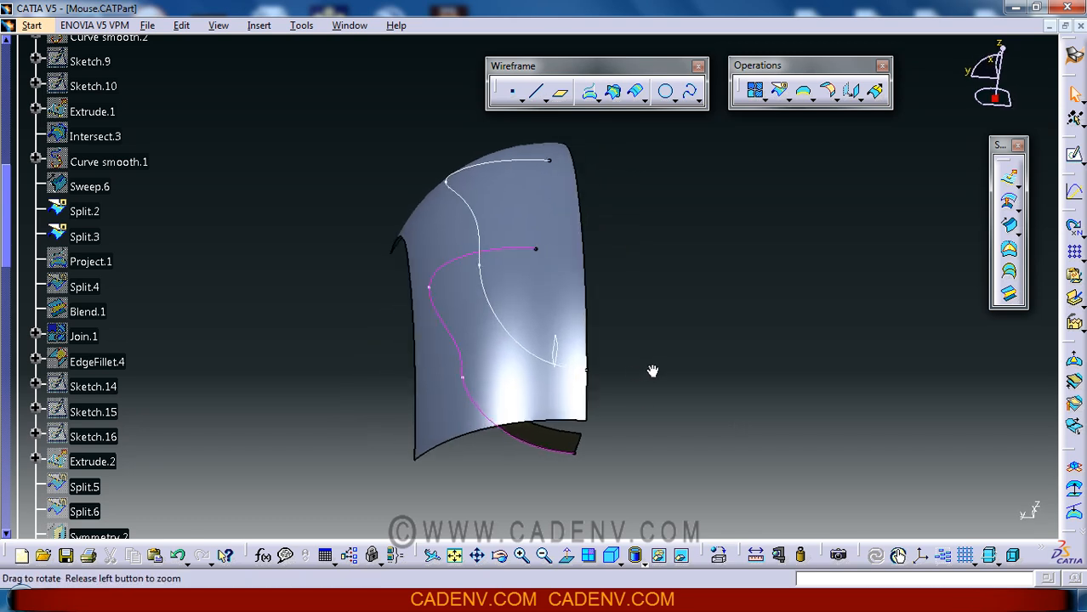
Rotate back to an overall view and toggle Split.4's visibility
left_click_drag(652, 371, 583, 289)
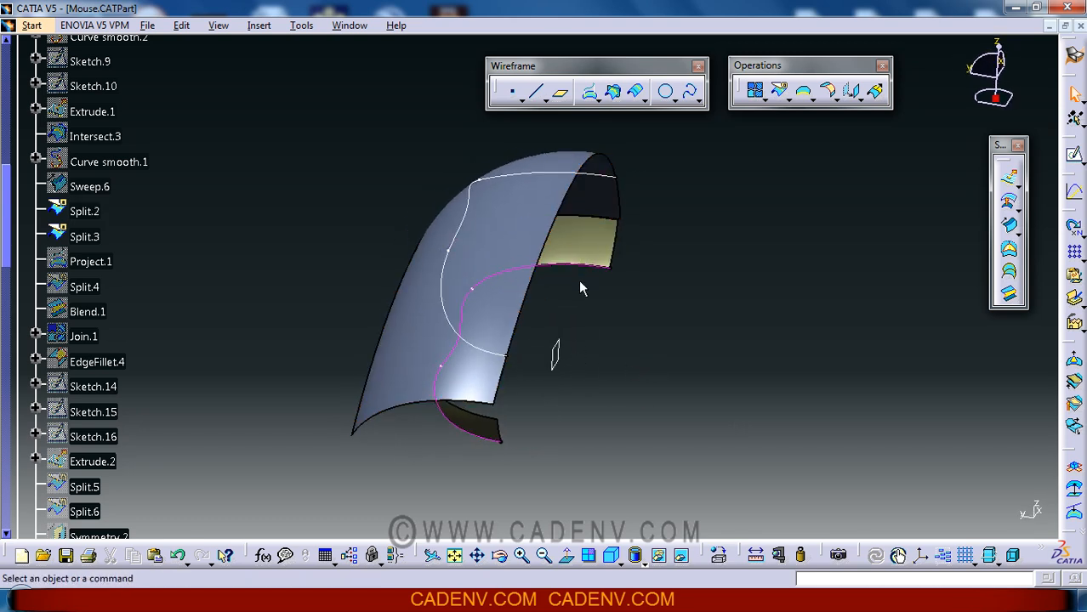
mouse_move(459, 247)
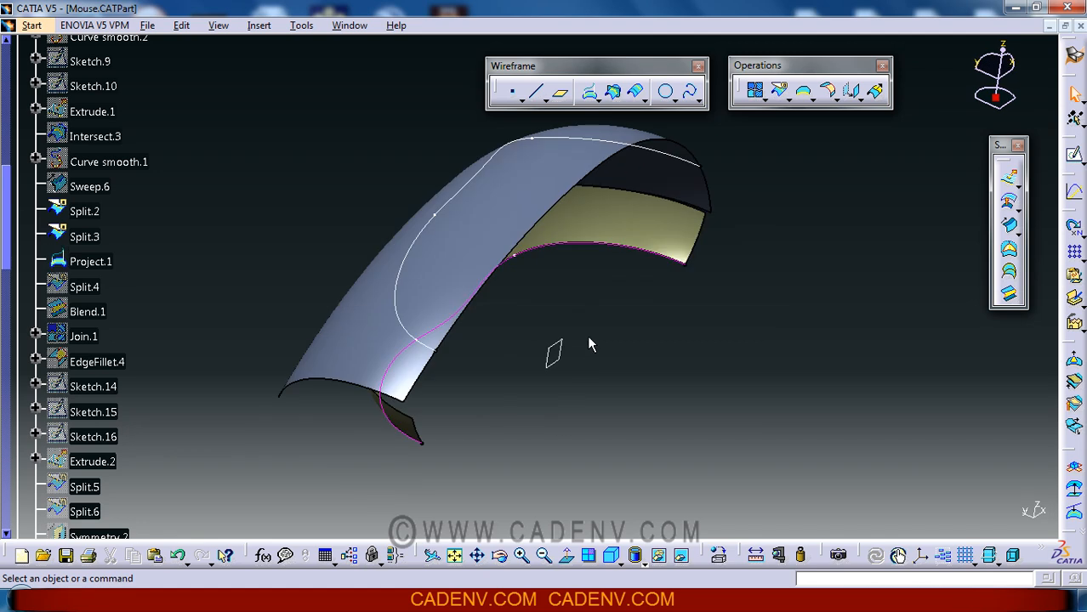
mouse_move(90, 261)
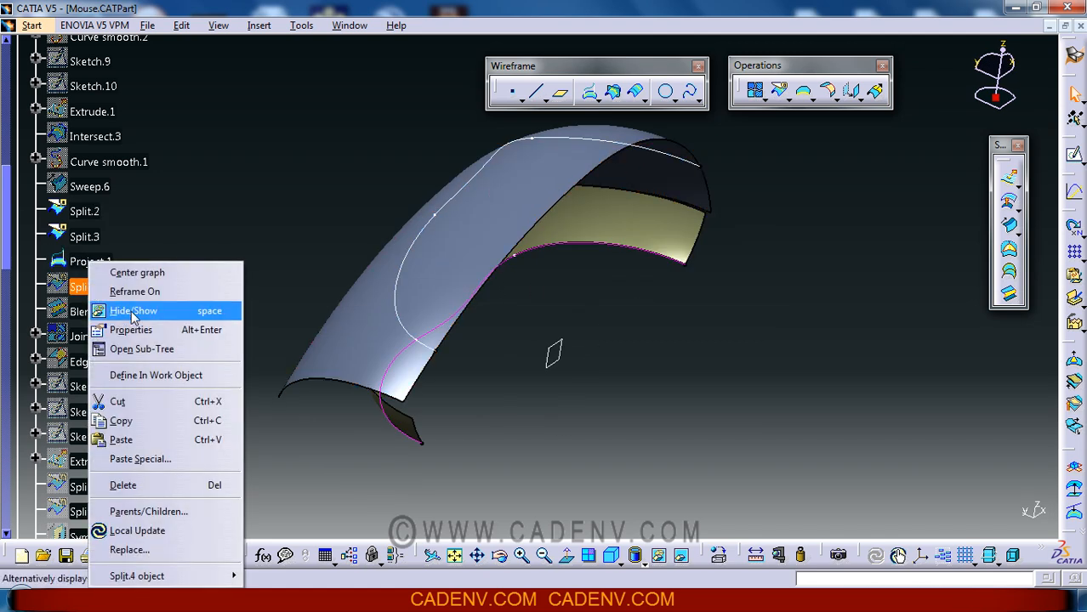
left_click(132, 311)
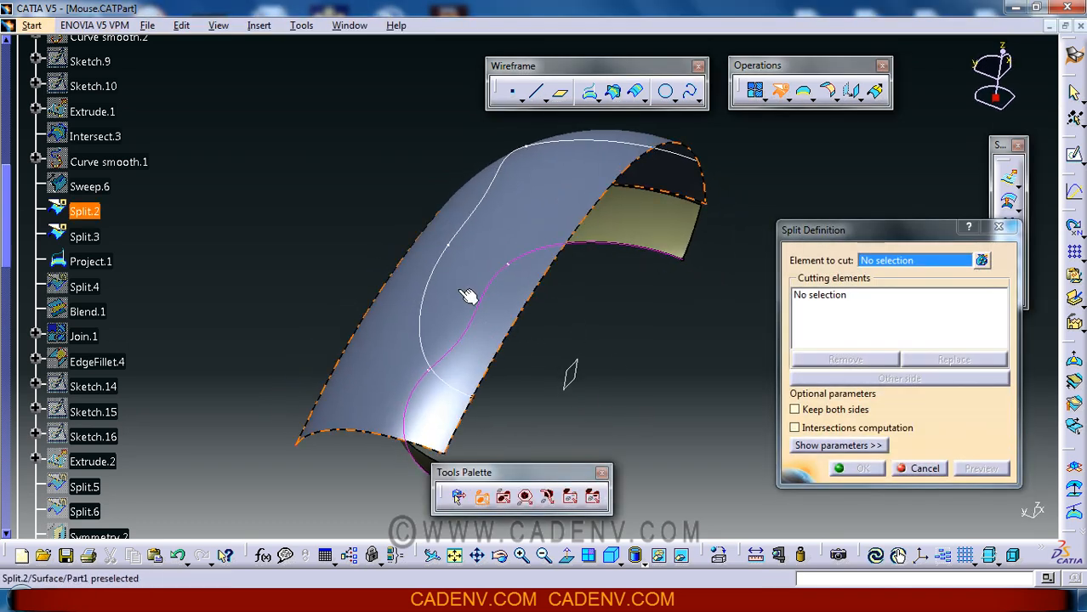
Set Split.2 as element to cut and Project.1 as cutting curve, then check the result
left_click(437, 268)
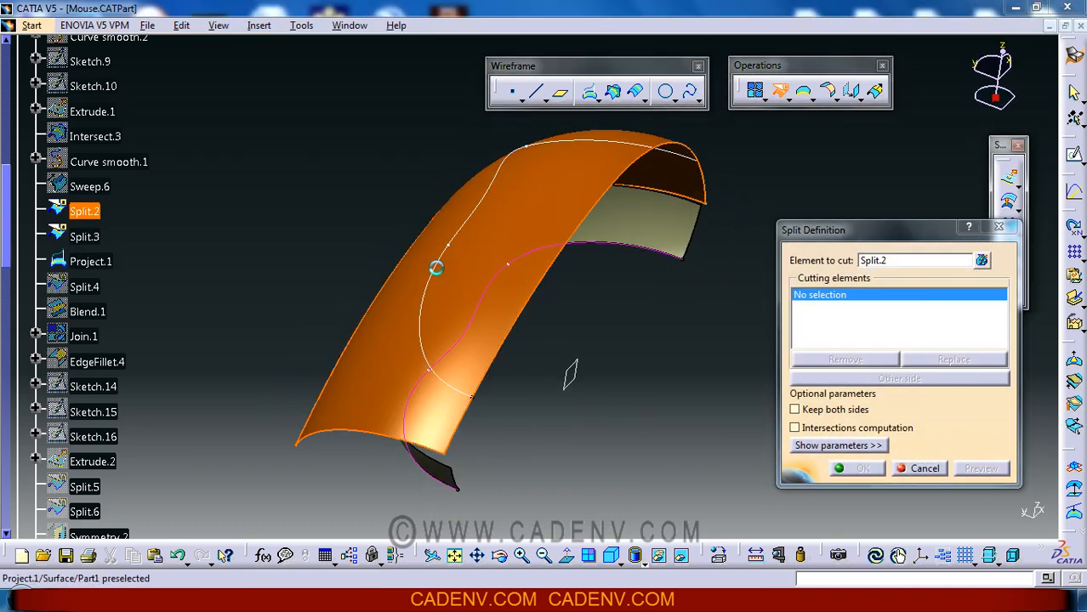
left_click(90, 261)
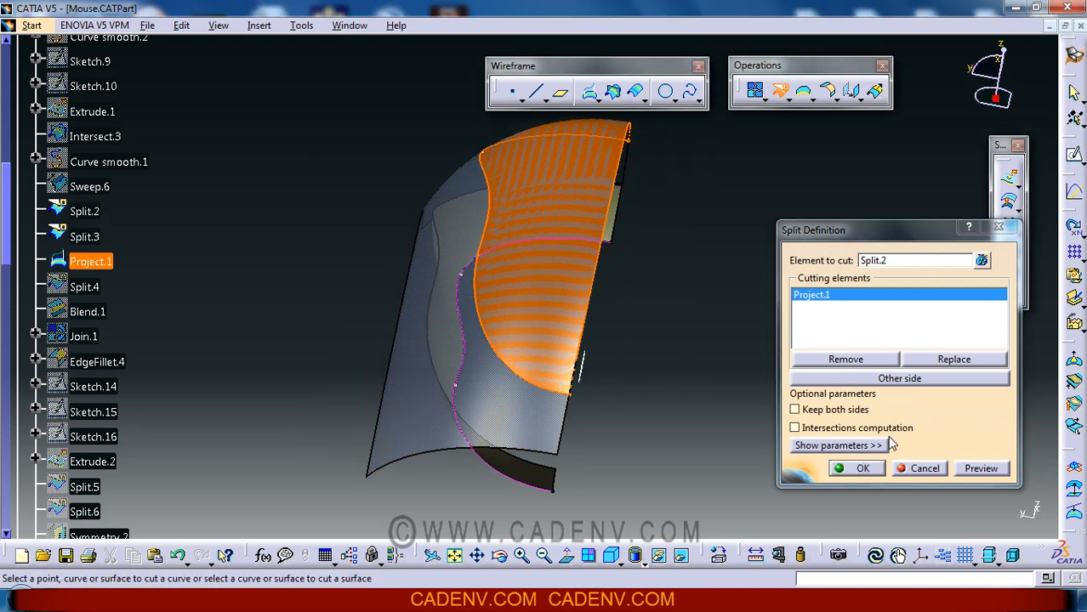
left_click(899, 378)
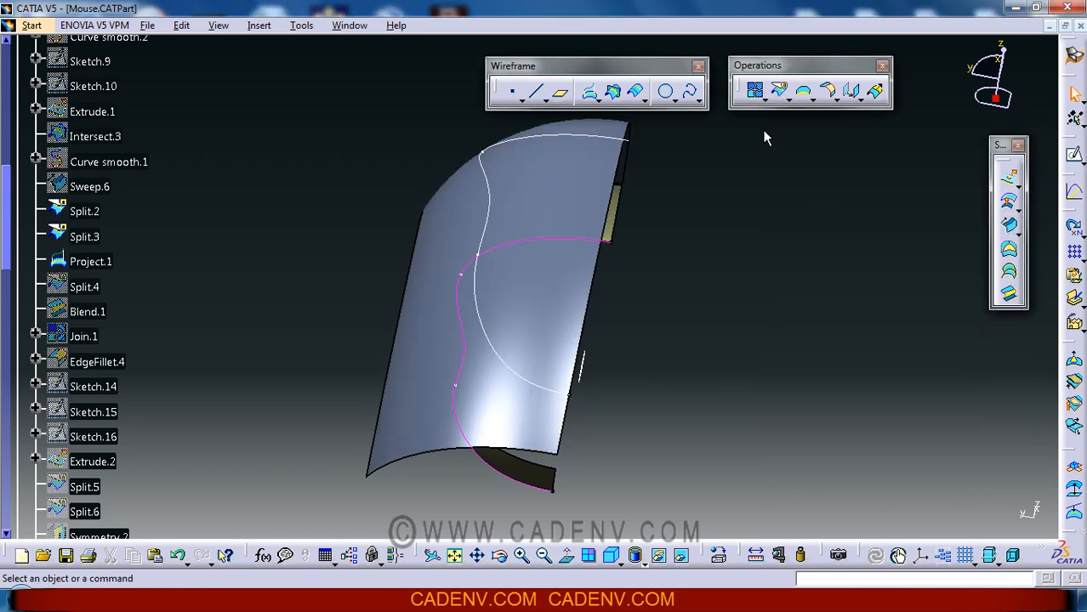
left_click_drag(765, 138, 610, 348)
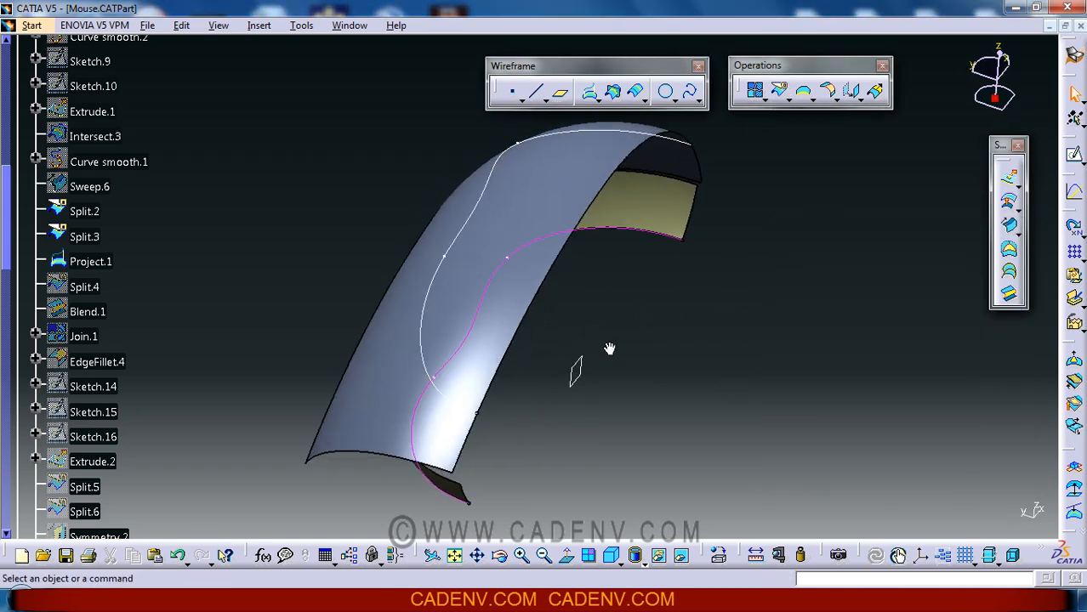
left_click_drag(609, 349, 621, 345)
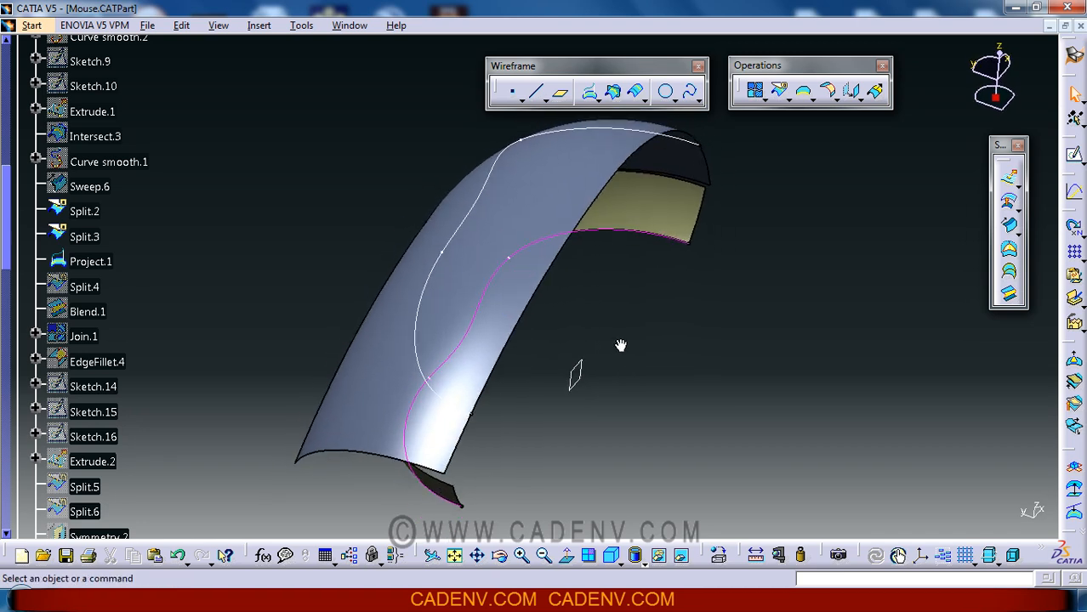
mouse_move(781, 95)
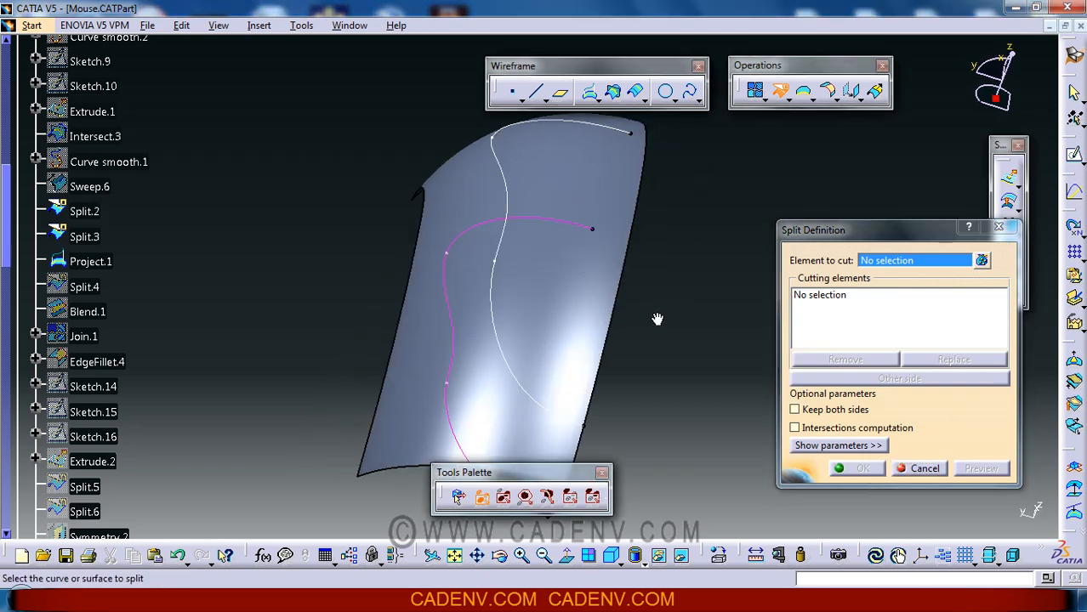
mouse_move(472, 334)
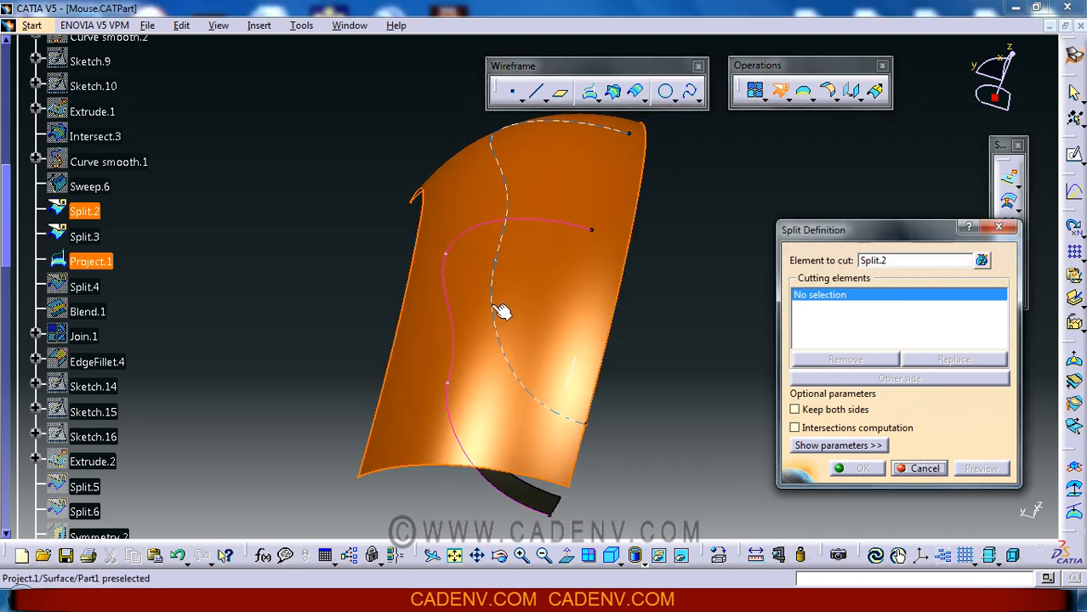
left_click(502, 311)
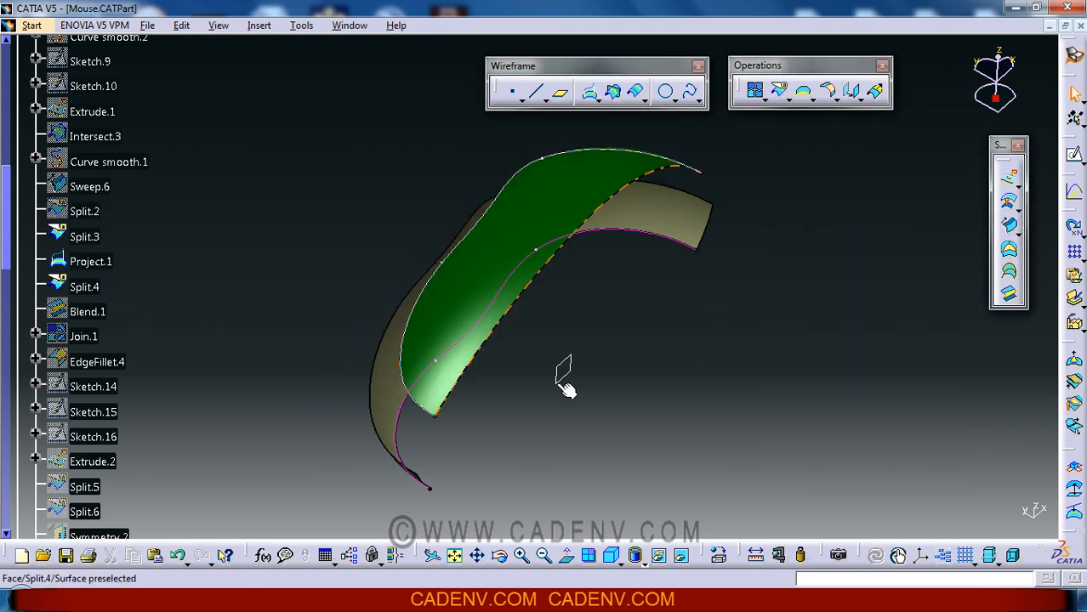
Orbit to view Blend.1 from below and right-click Blend.1 in the tree
left_click_drag(565, 383, 731, 280)
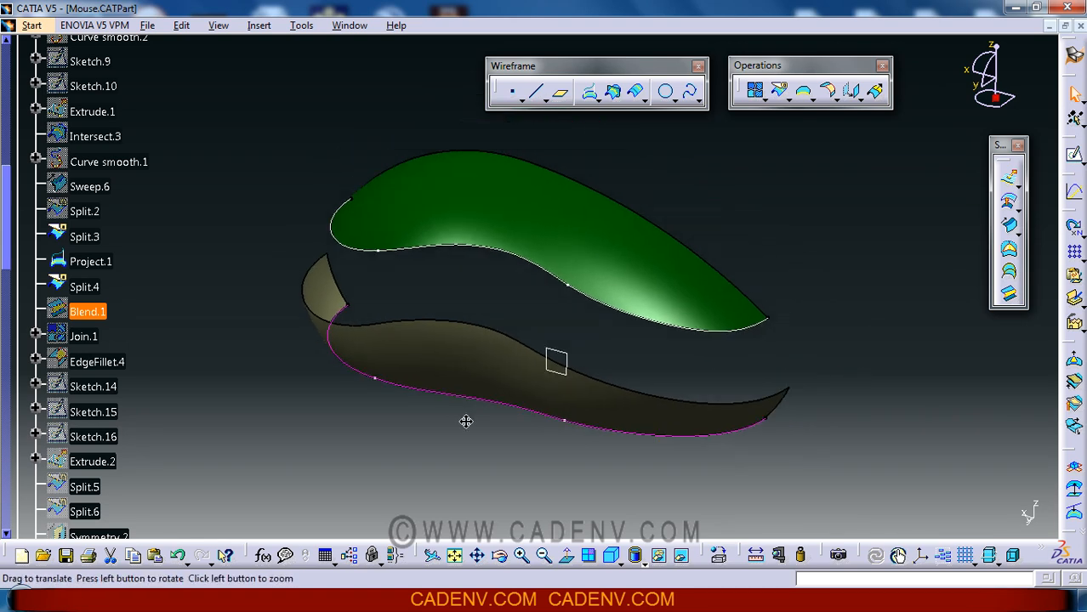
right_click(86, 311)
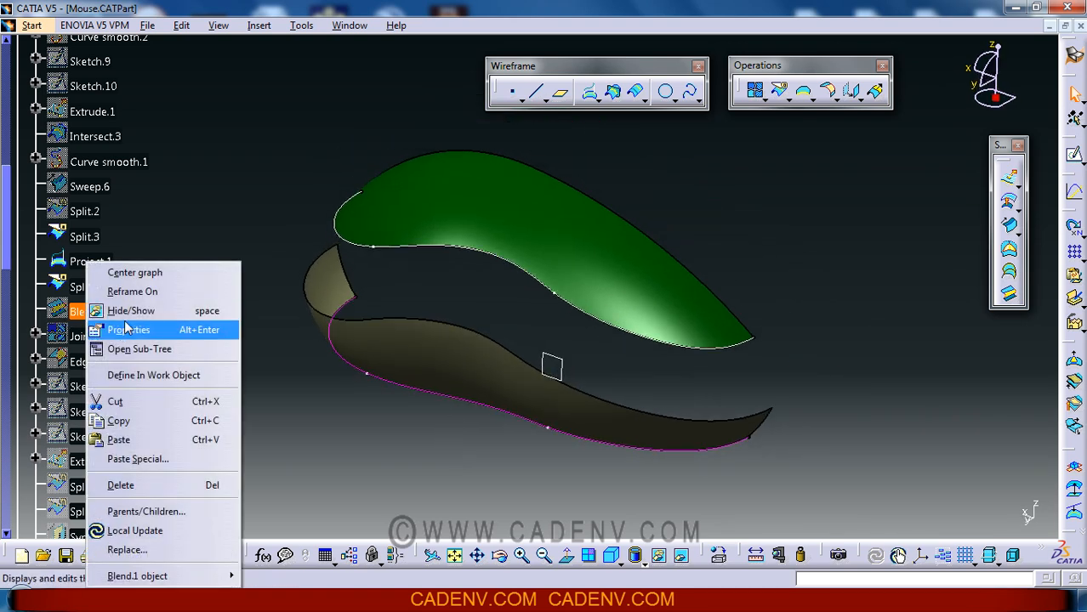